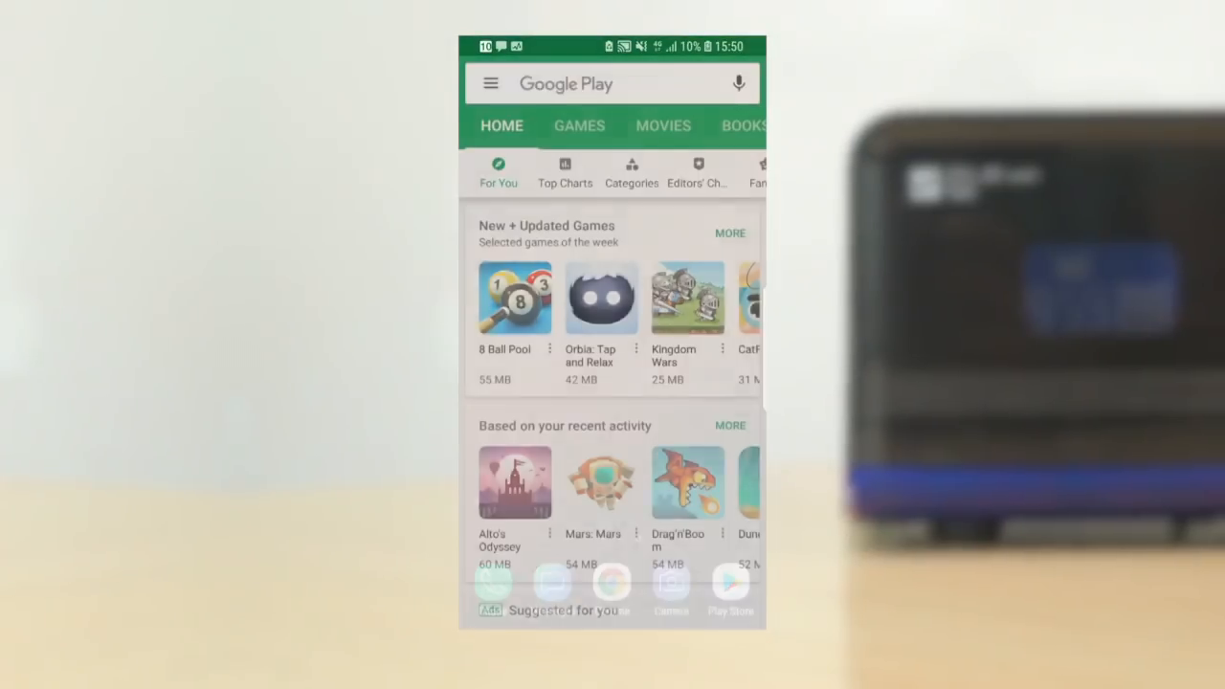
Step: Search Google Play for 'zelio' and open the Zelio Wi-Fi by Luminous listing
text(zelio)
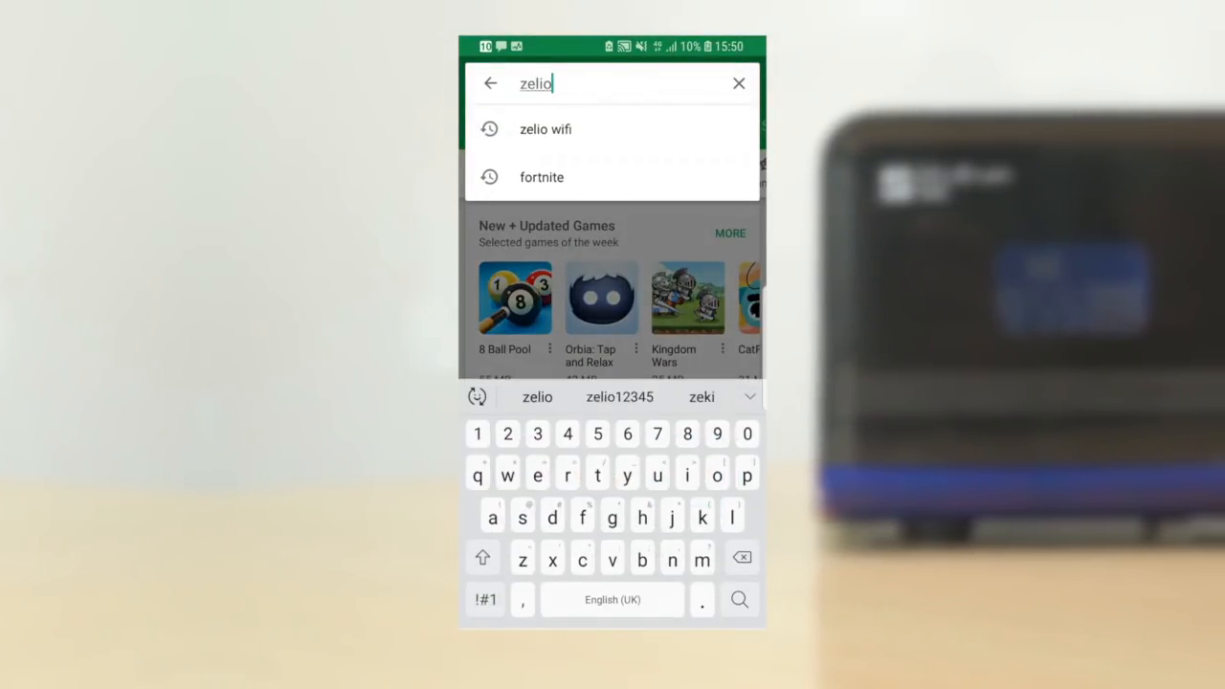
click(545, 130)
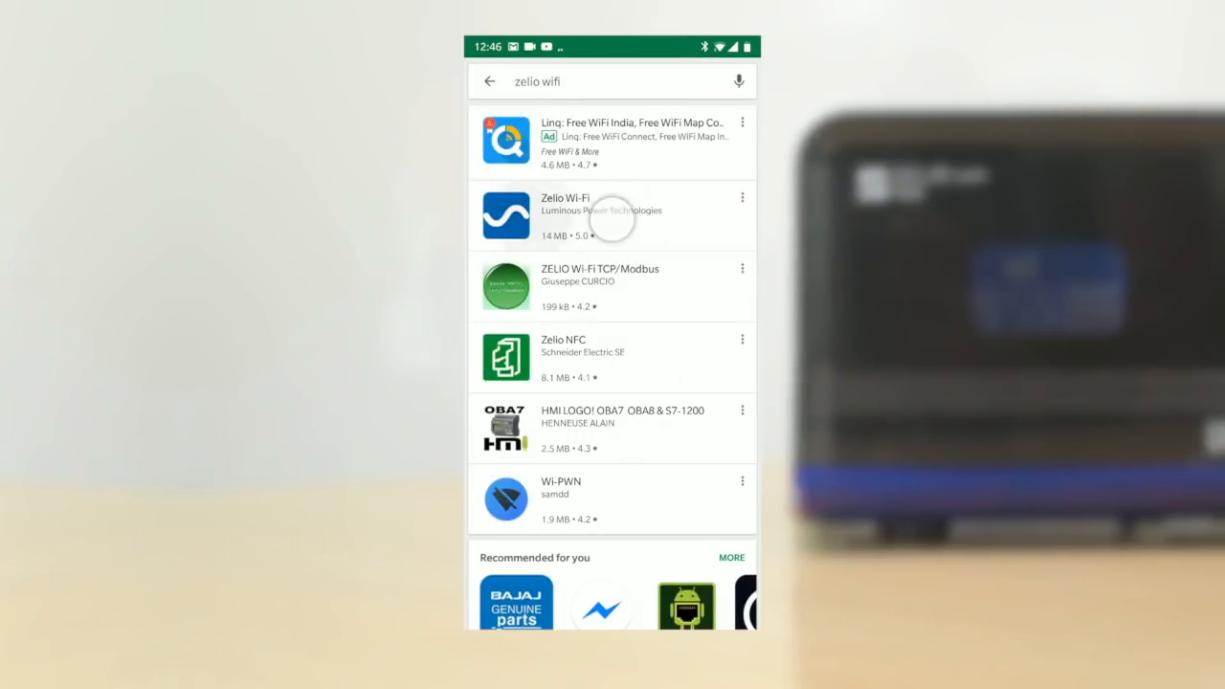
click(601, 215)
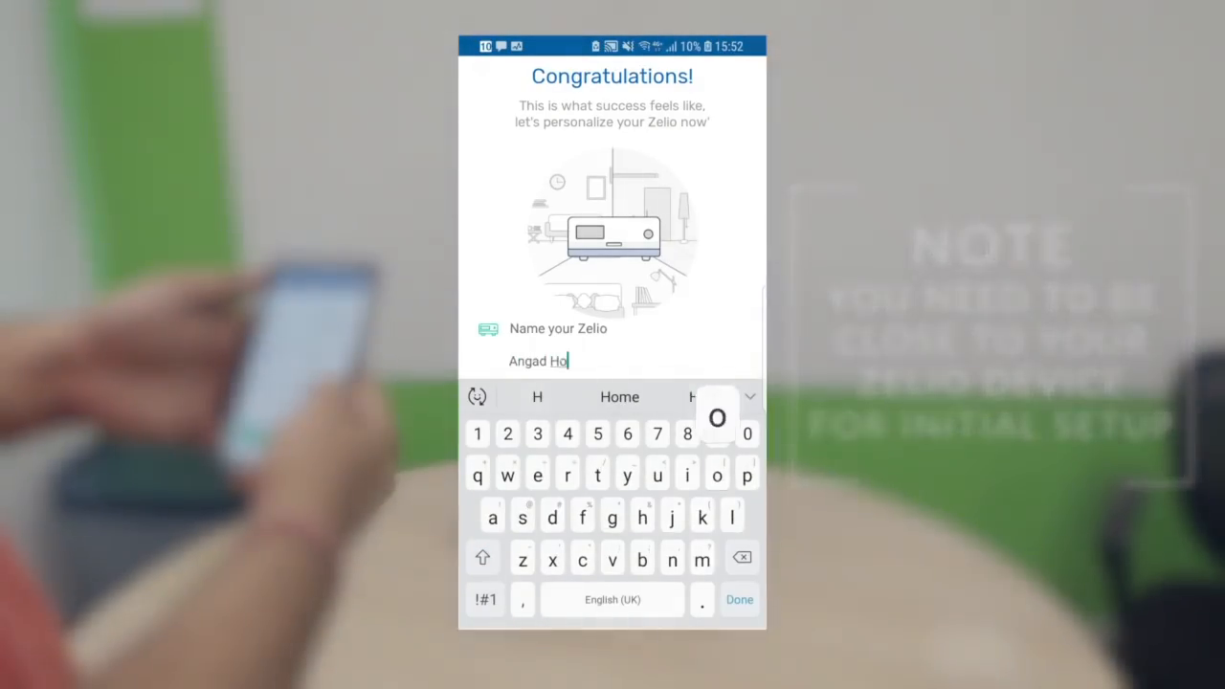
Step: Choose Zelio 1100 as the model for the newly named Zelio
click(739, 599)
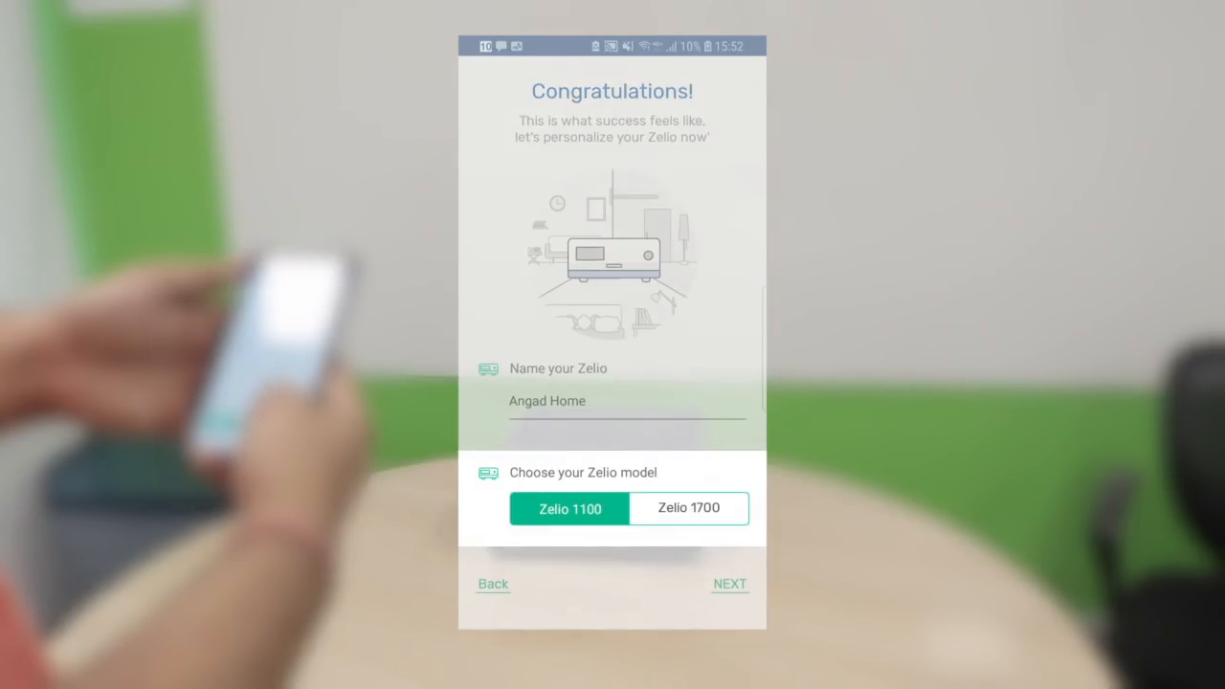
click(729, 584)
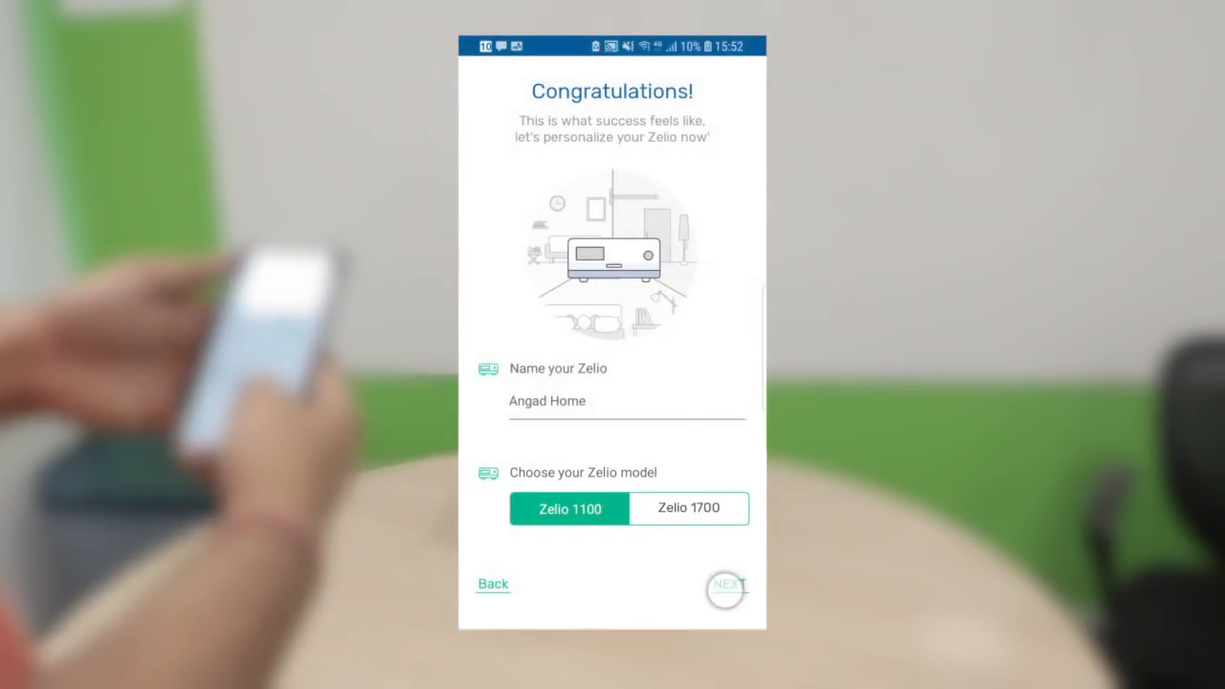
Step: Connect the Zelio to the Luminous-WiFi network with its password entered
click(728, 586)
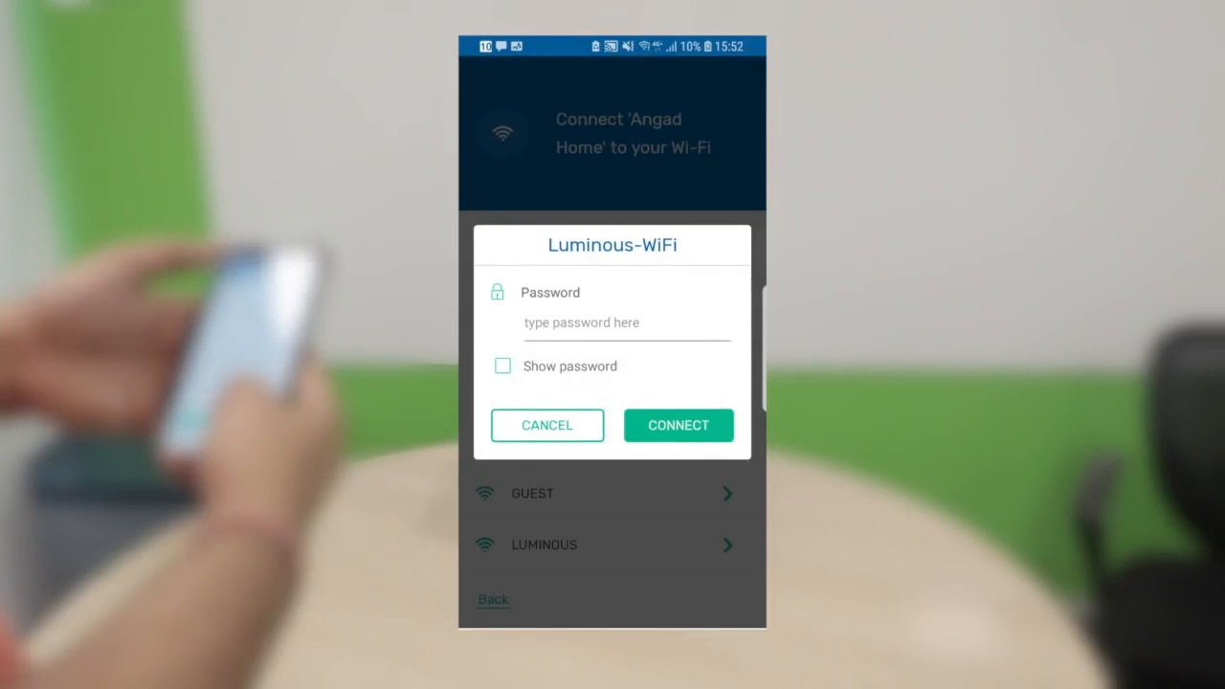
click(628, 322)
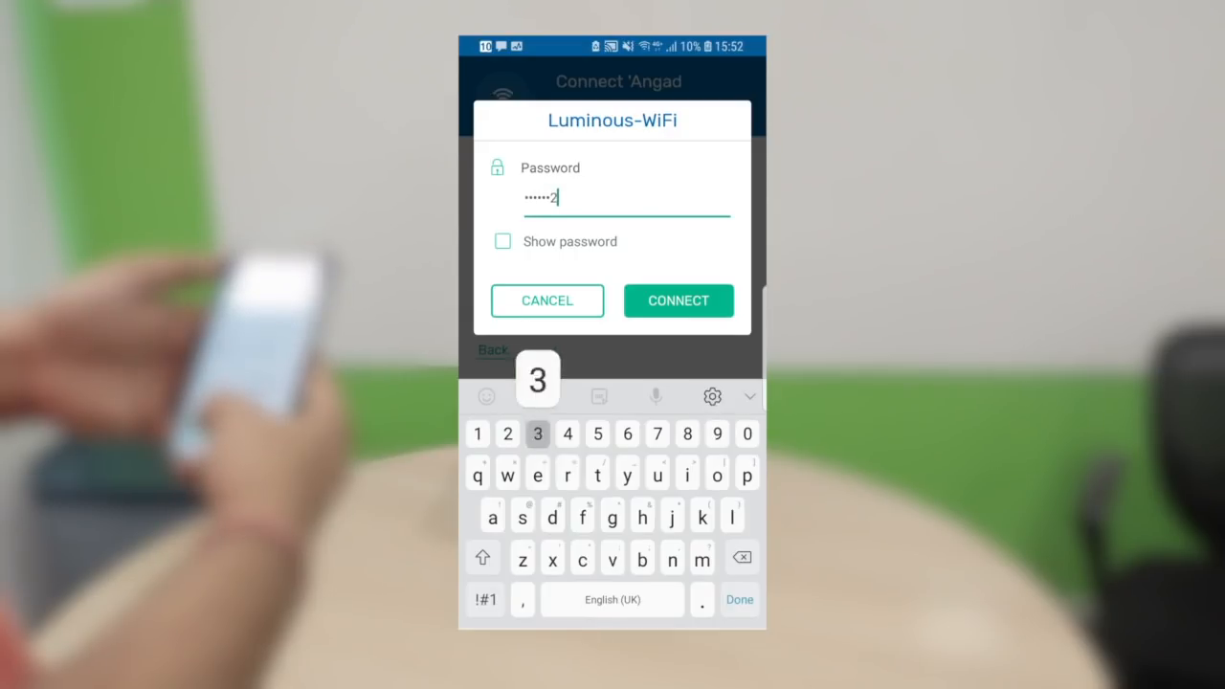
click(678, 301)
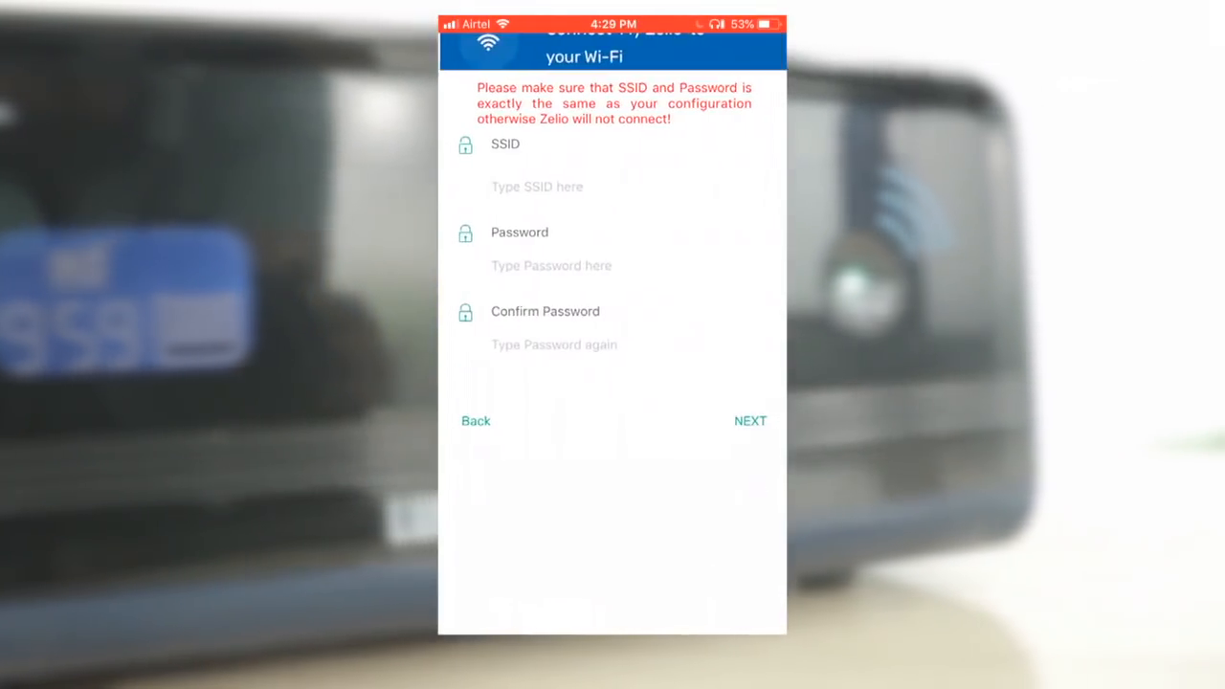
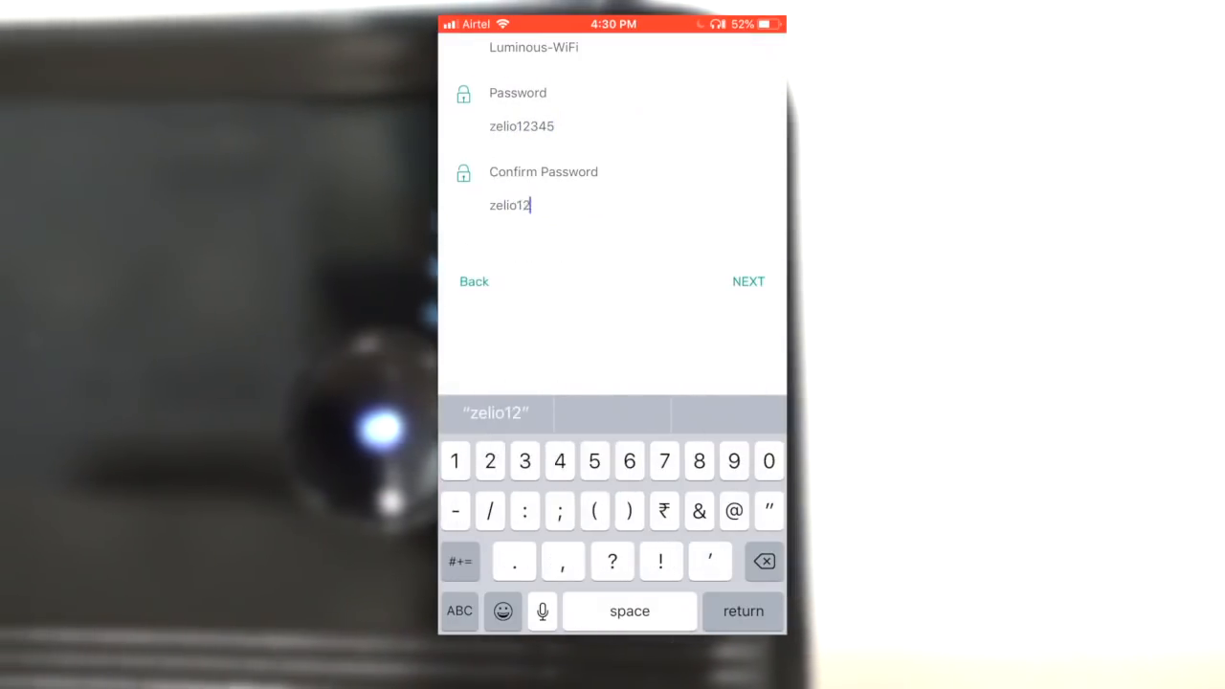
Step: Enter SSID 'Luminous-' with its password confirmed and continue setup
click(748, 280)
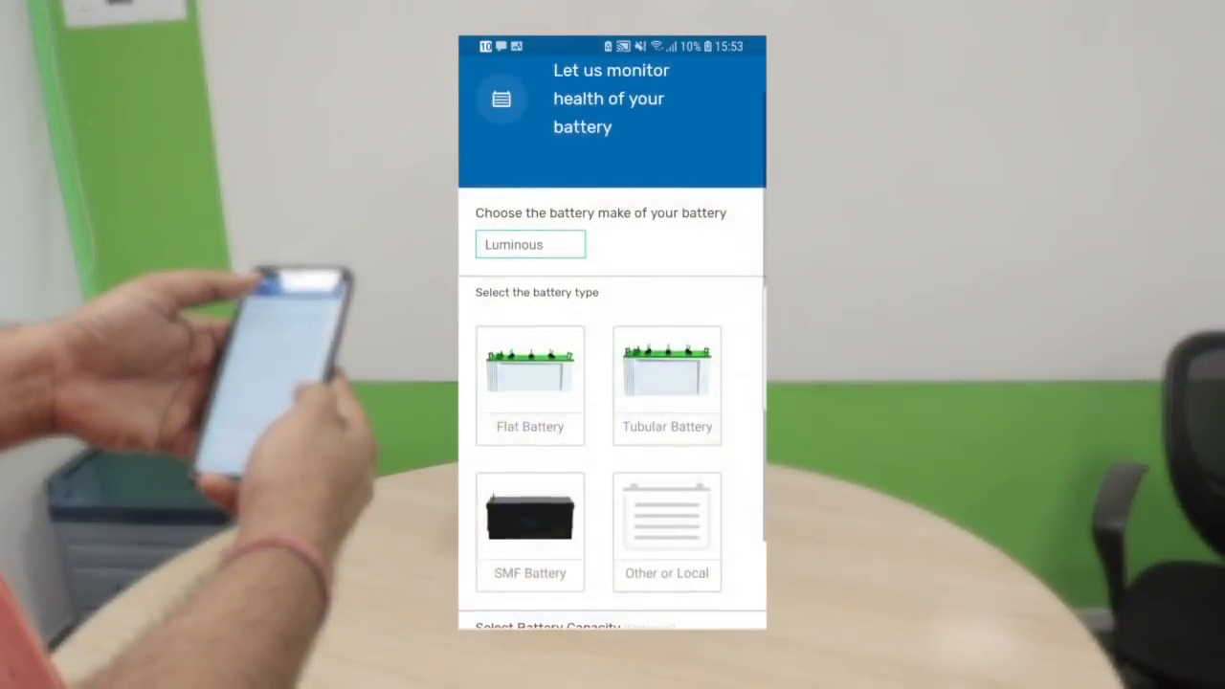
Step: Set the battery as a Luminous Tubular Battery with 120Ah capacity
scroll(down, 3)
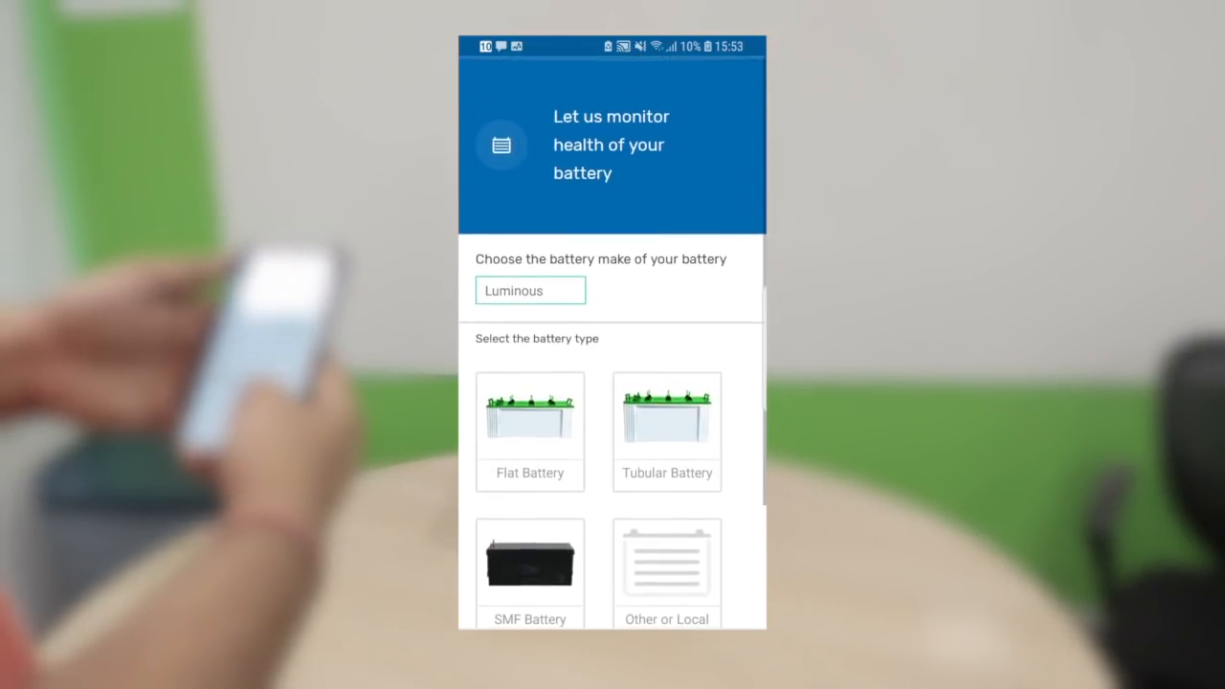
scroll(down, 3)
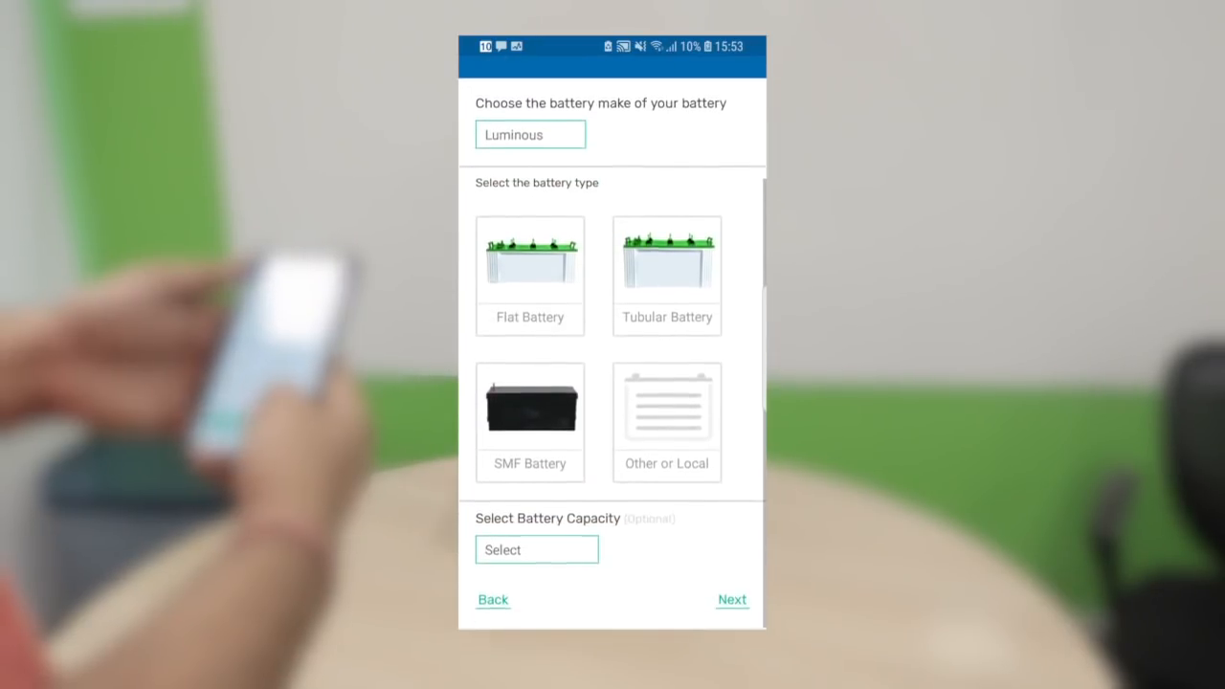
click(665, 276)
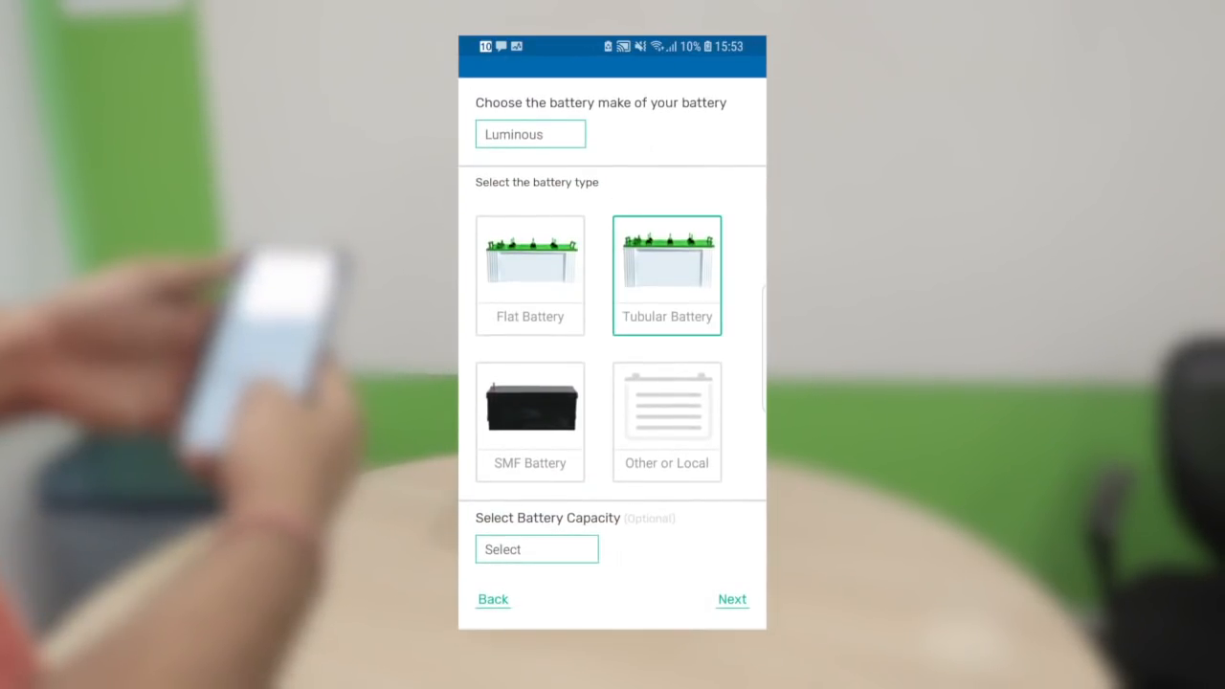
click(535, 547)
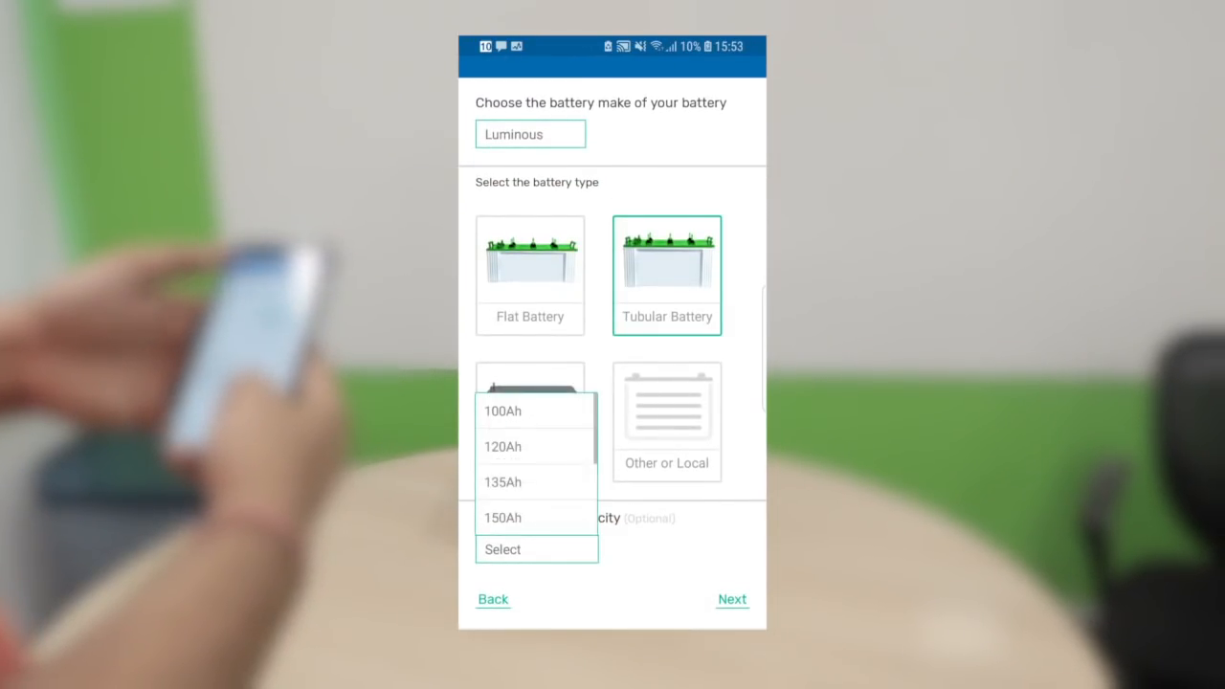
click(502, 446)
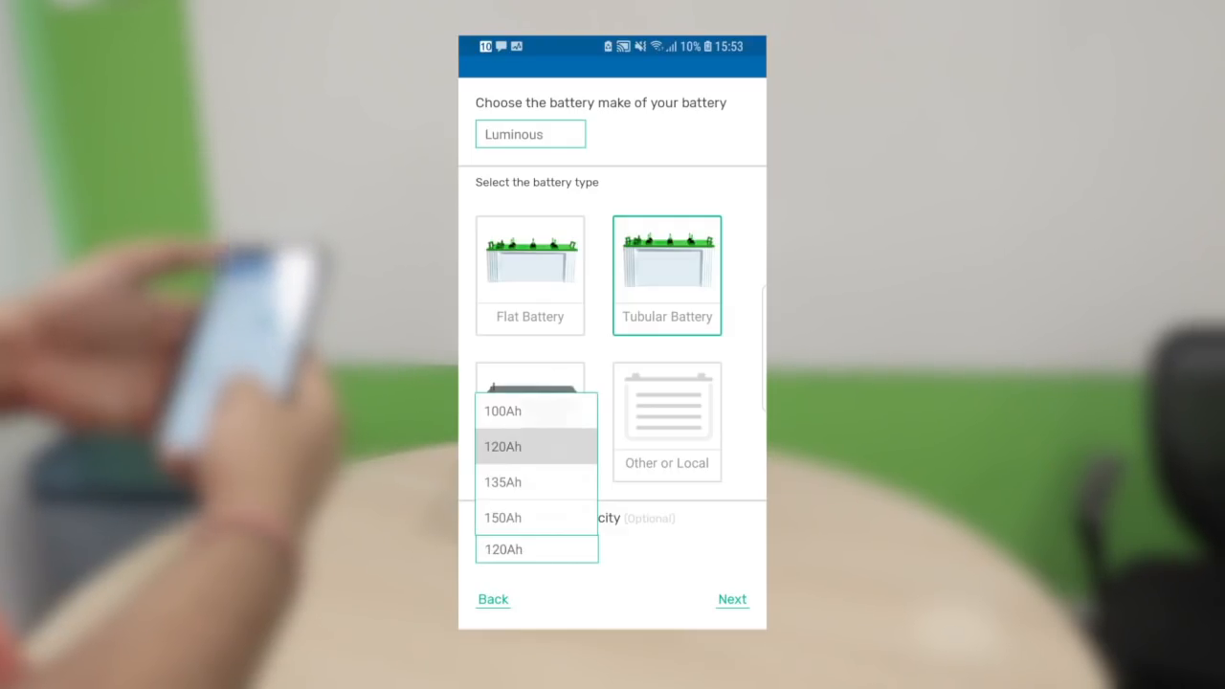
click(502, 445)
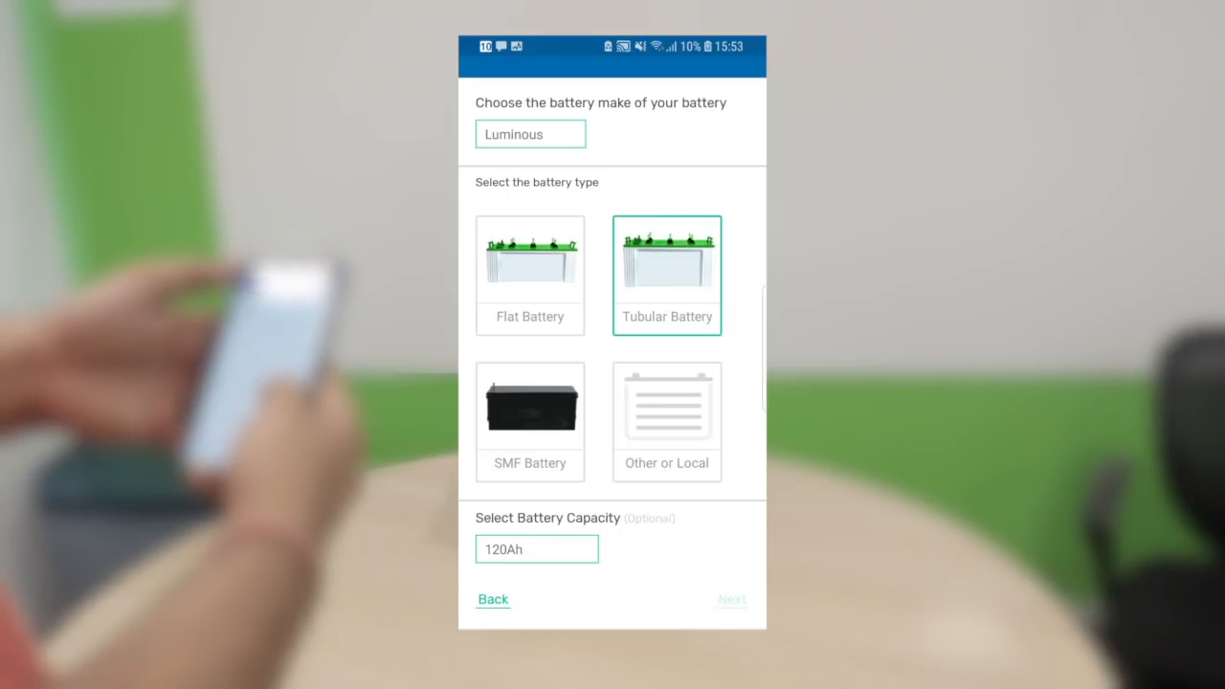
click(731, 599)
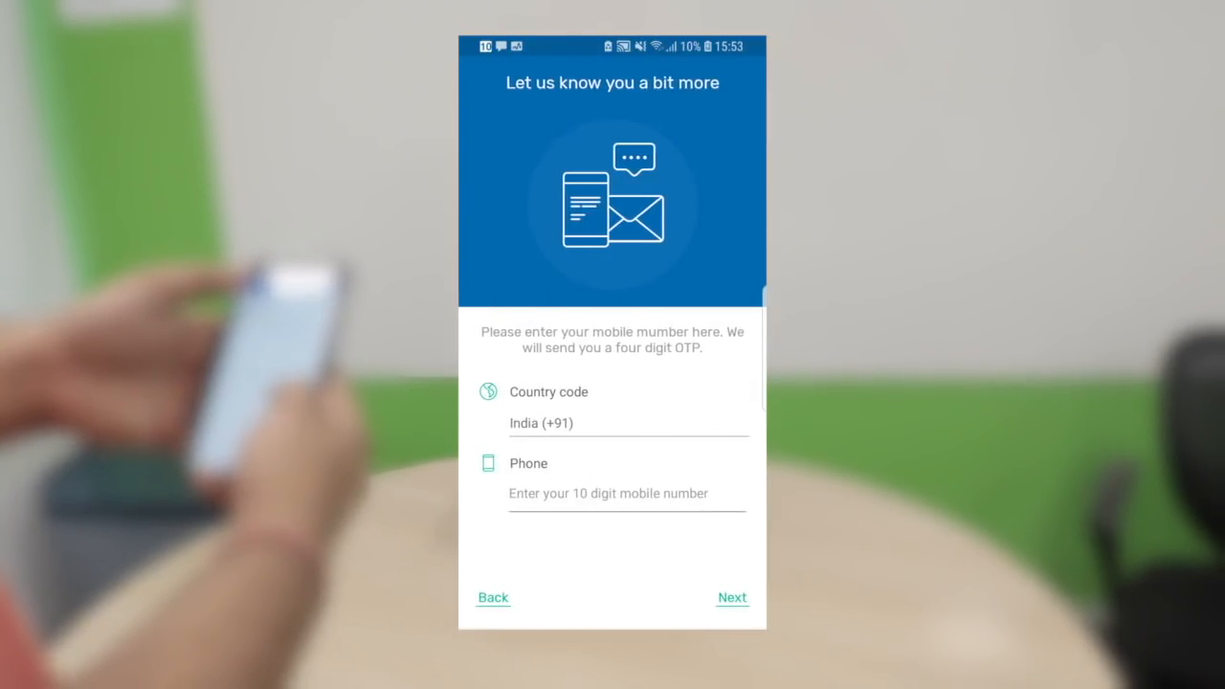
click(626, 494)
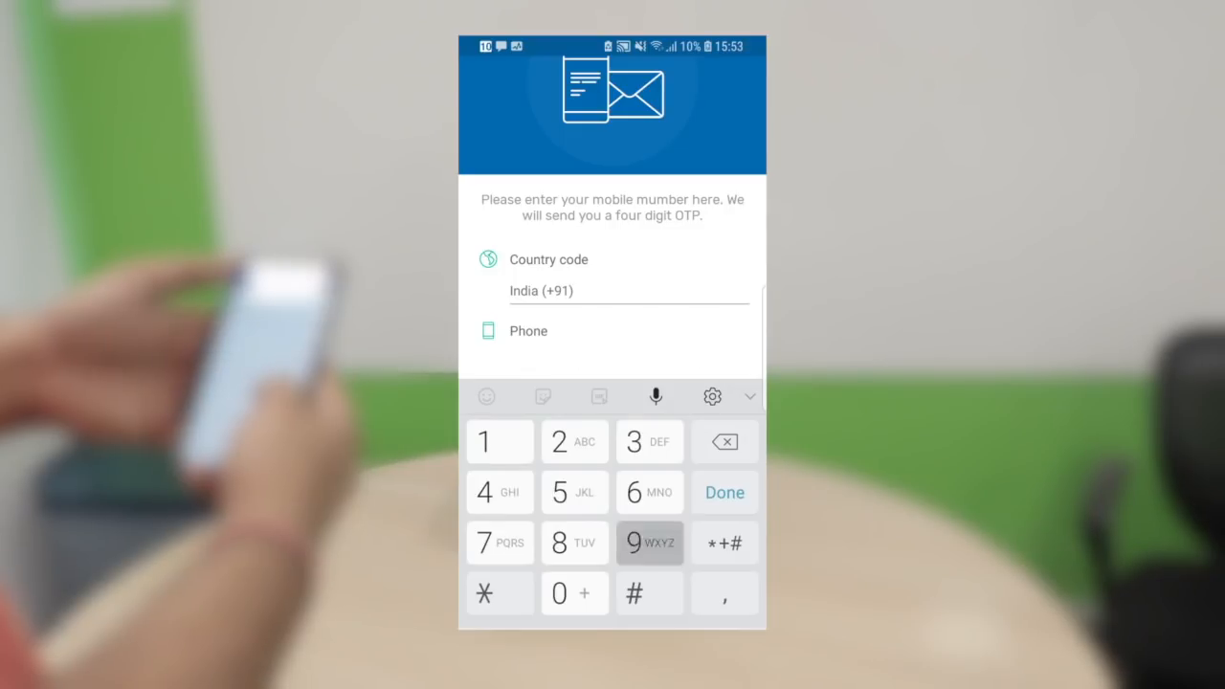
text(9876543210)
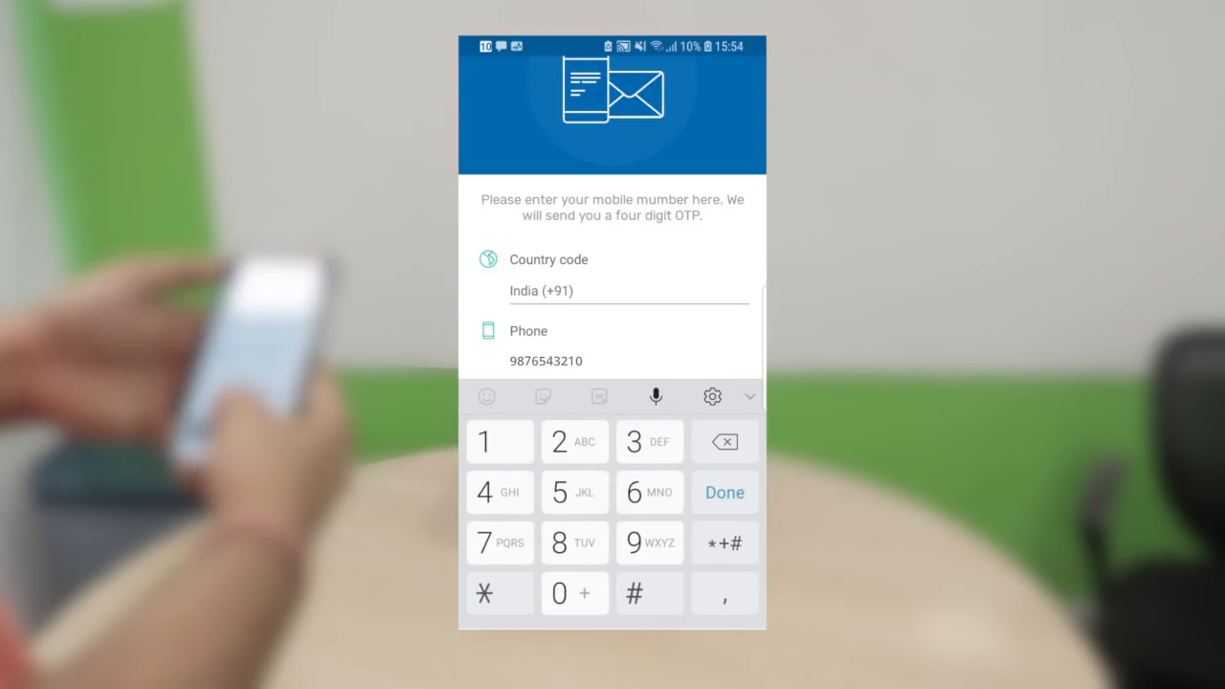
click(723, 492)
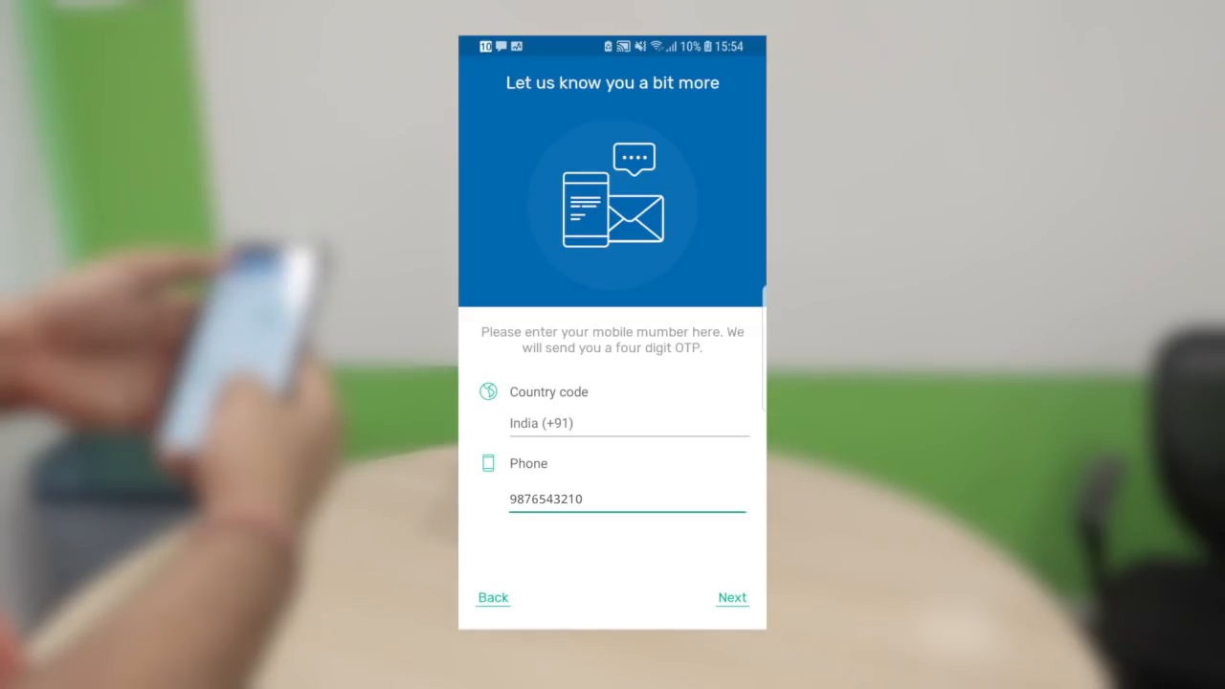
click(731, 597)
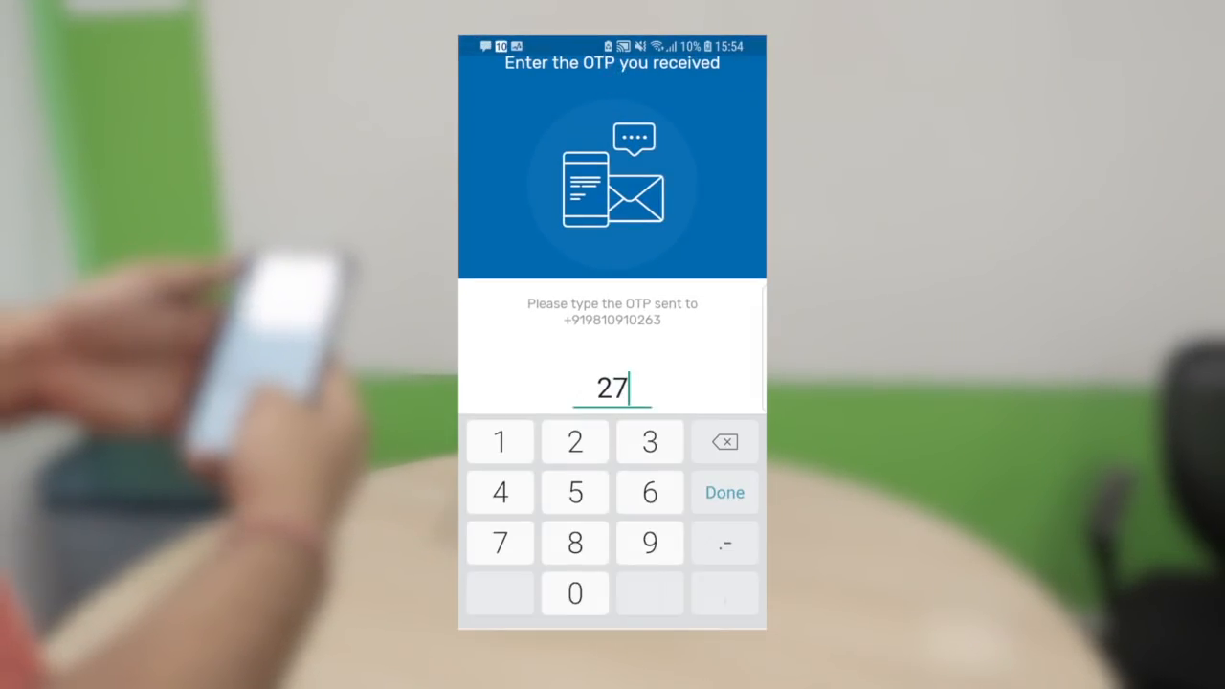
click(723, 491)
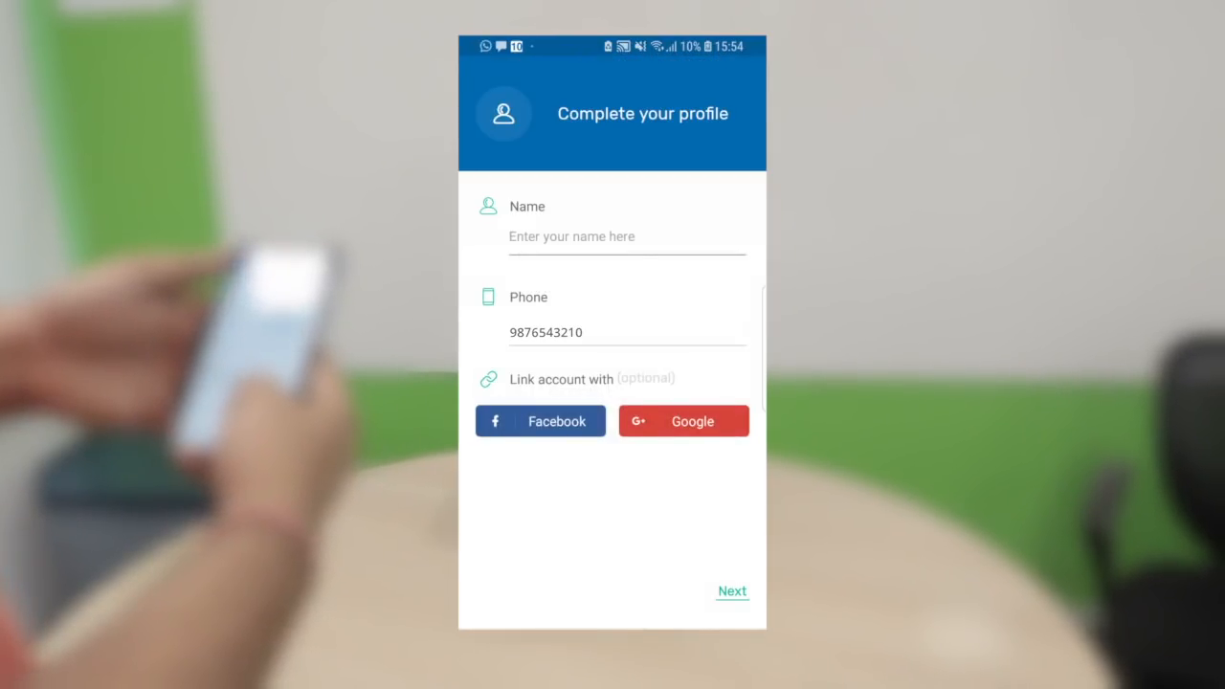
Step: Fill in the profile name 'Angad' and continue to finish the profile
click(627, 237)
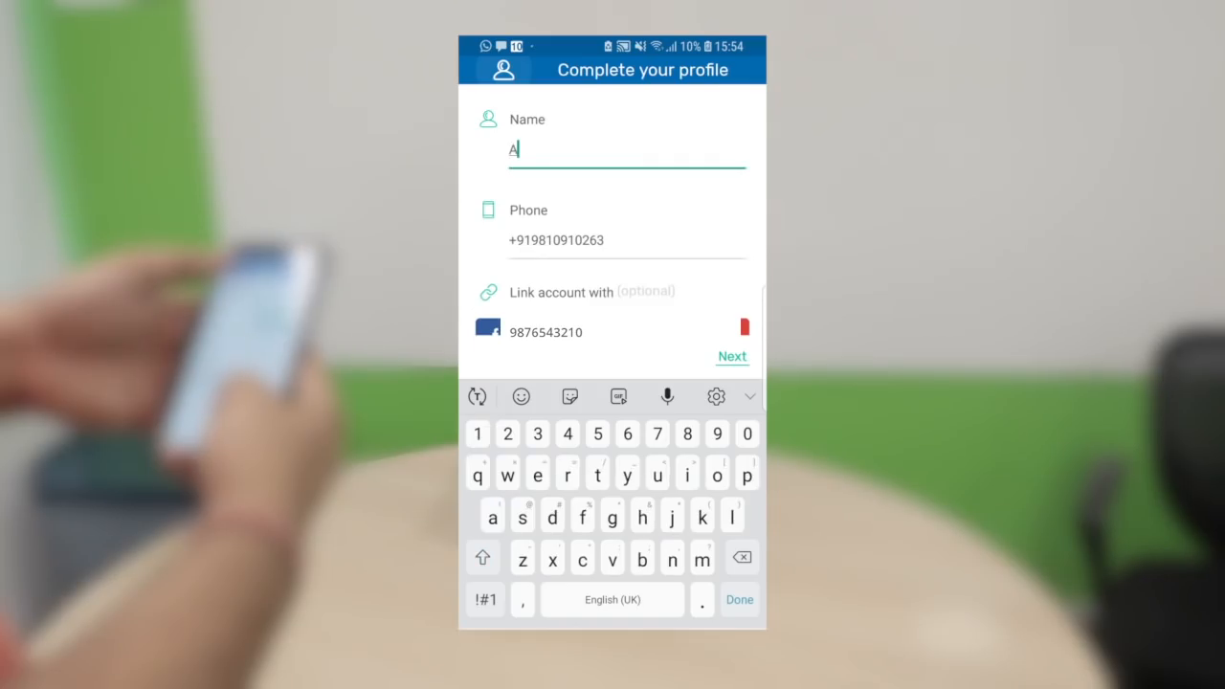
text(ngad)
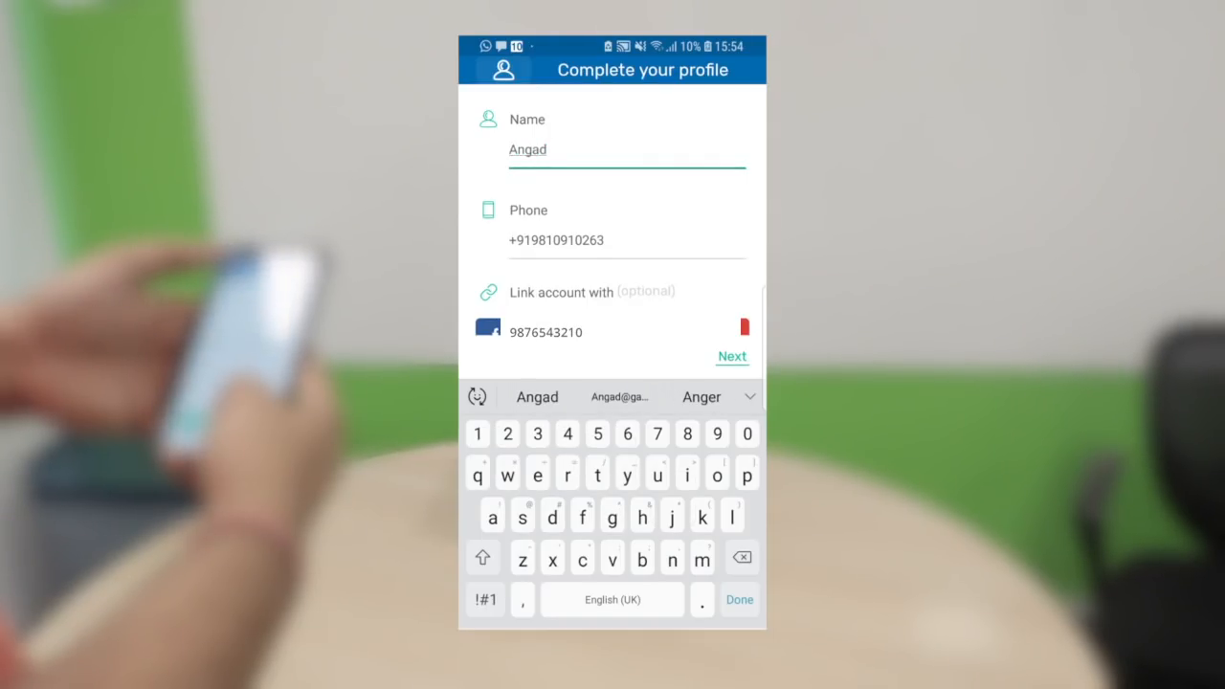
click(732, 356)
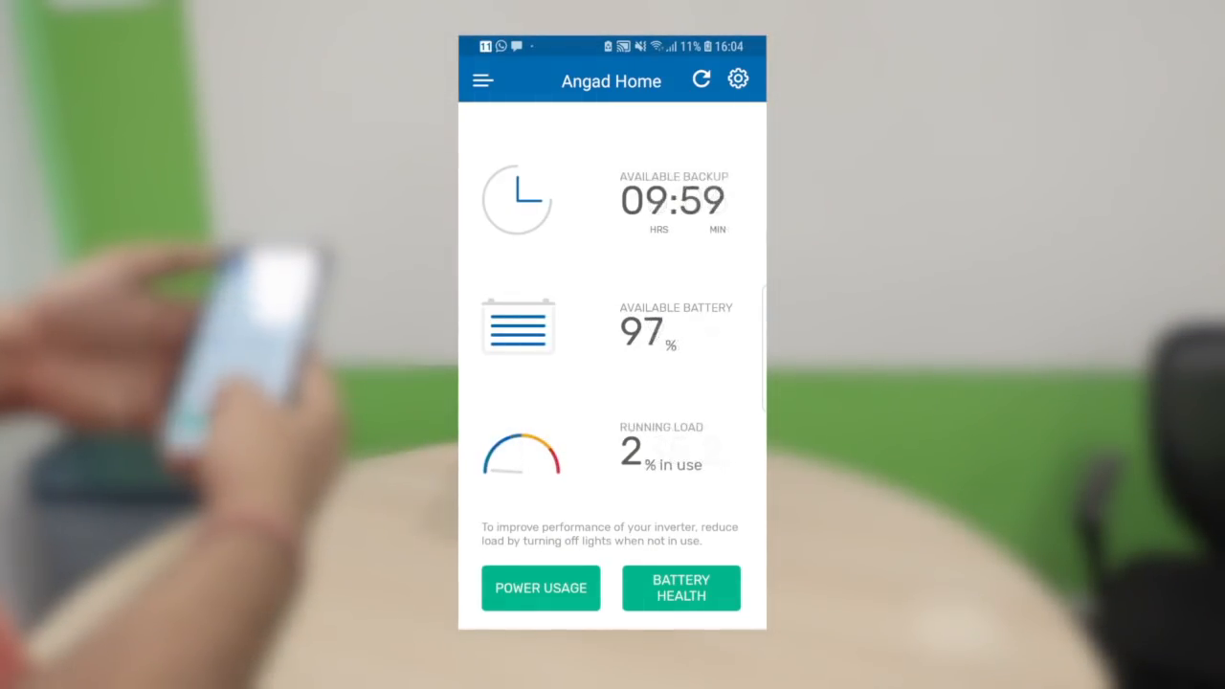
Step: Land on the Angad Home dashboard showing backup 09:59, battery 97%, load 2%
click(700, 78)
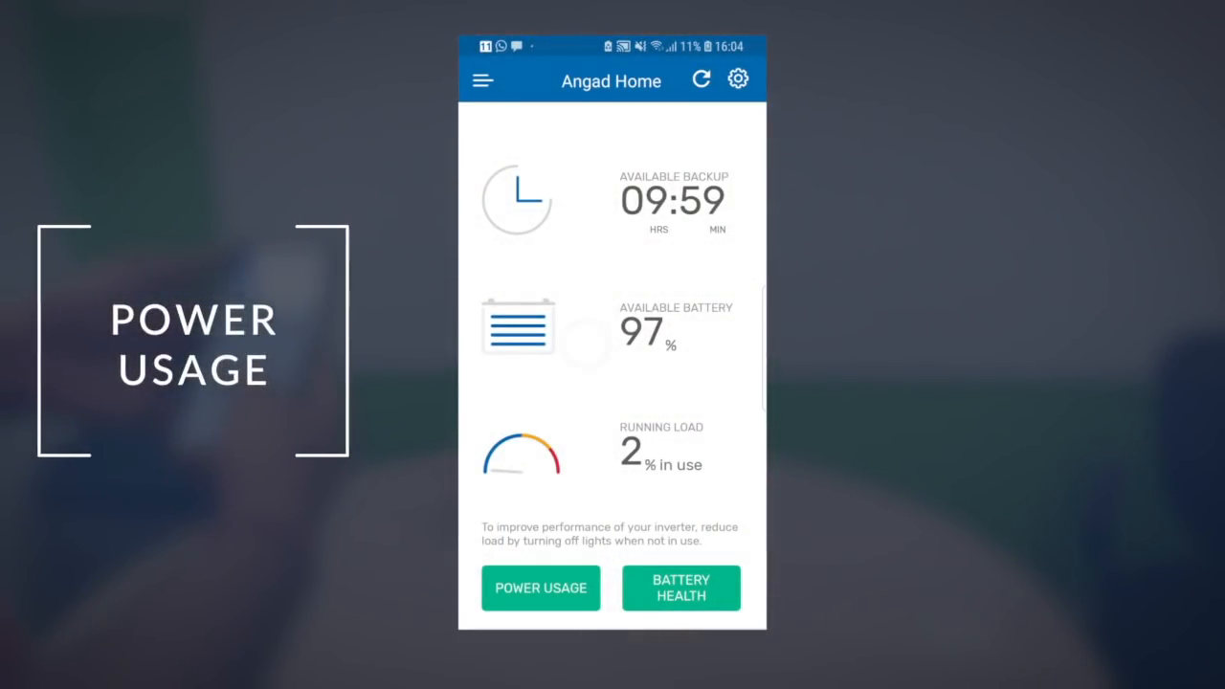
click(540, 588)
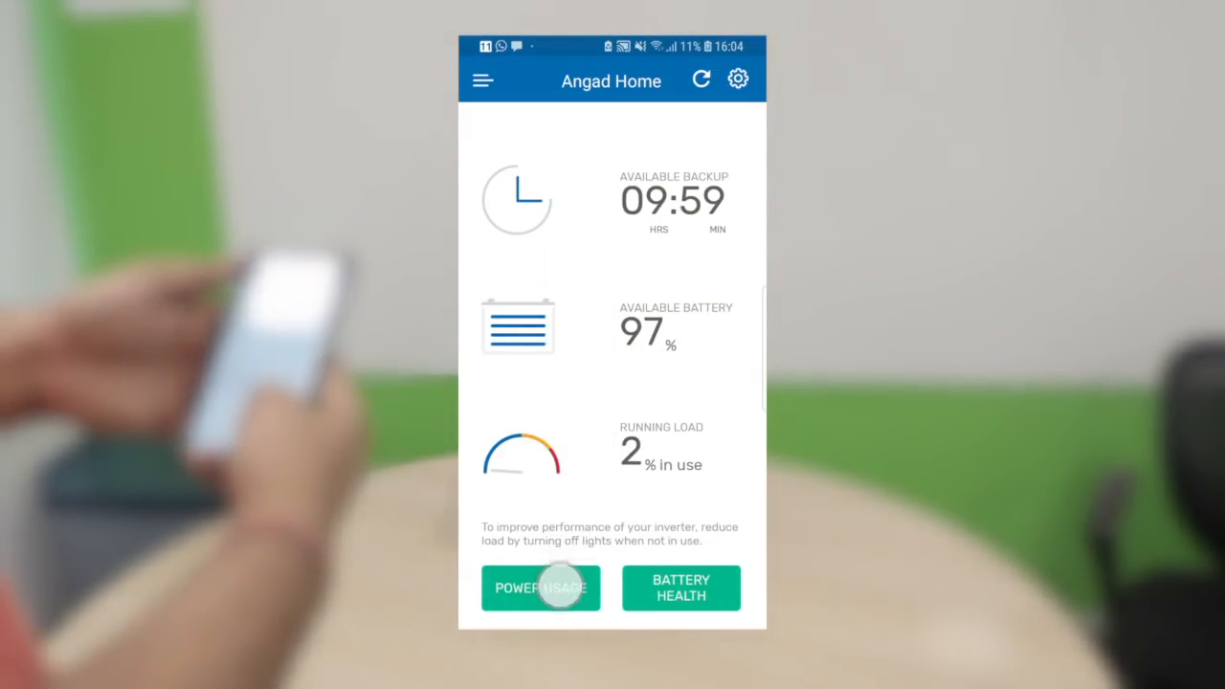
click(539, 587)
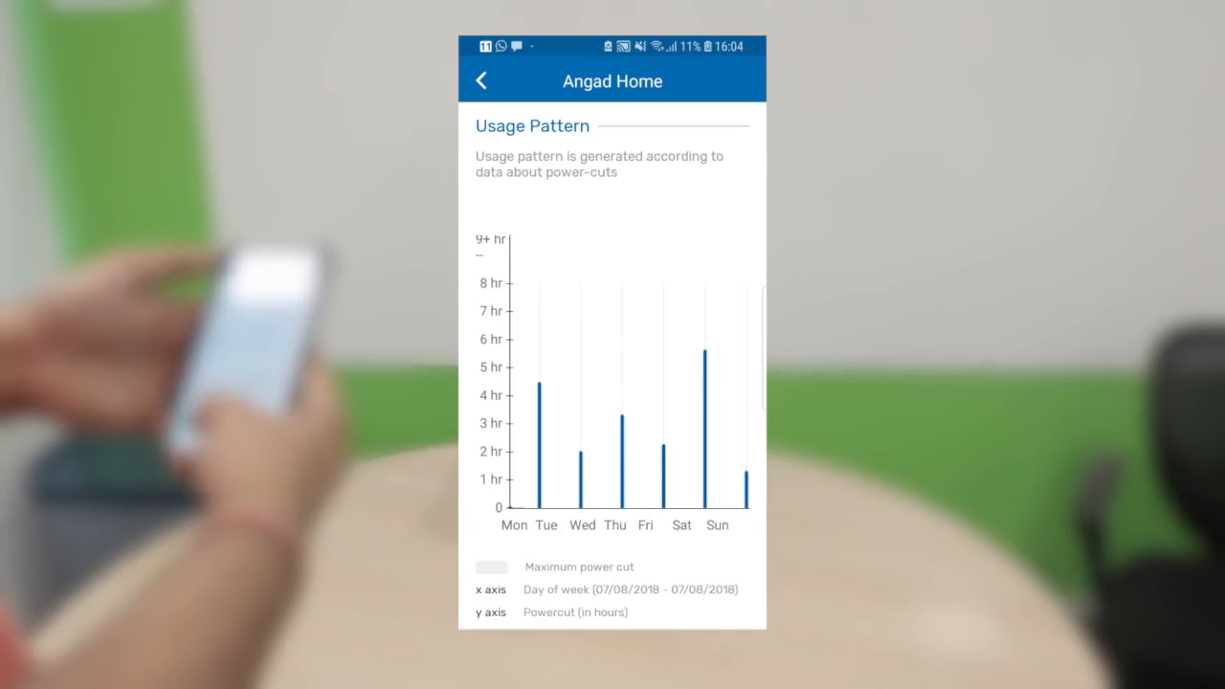
click(482, 80)
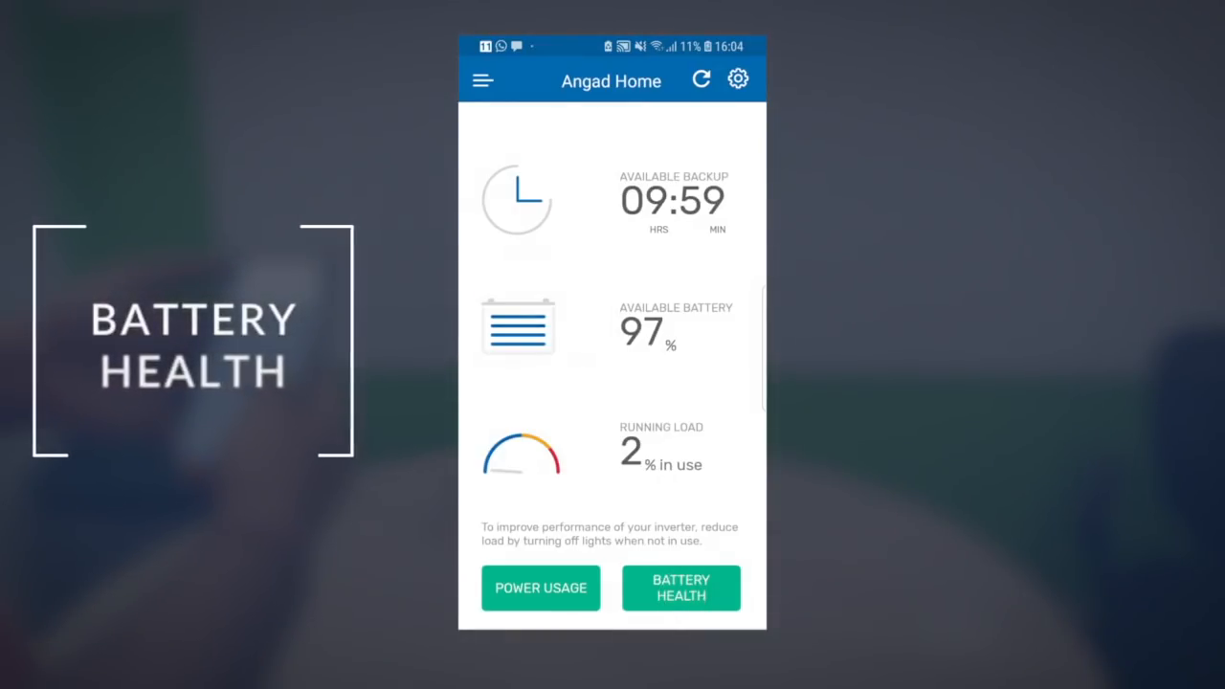
Step: View the battery health details from the home dashboard
click(681, 588)
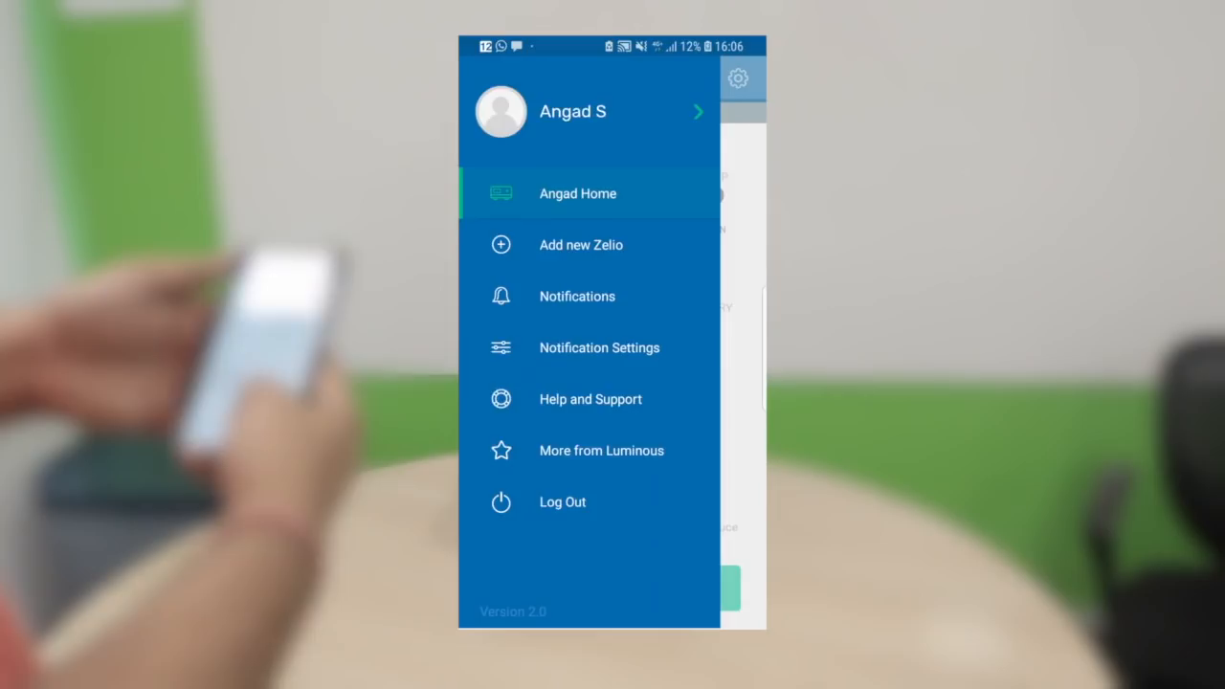
Step: Reach Notification Settings via the side menu, showing all alerts enabled
click(590, 245)
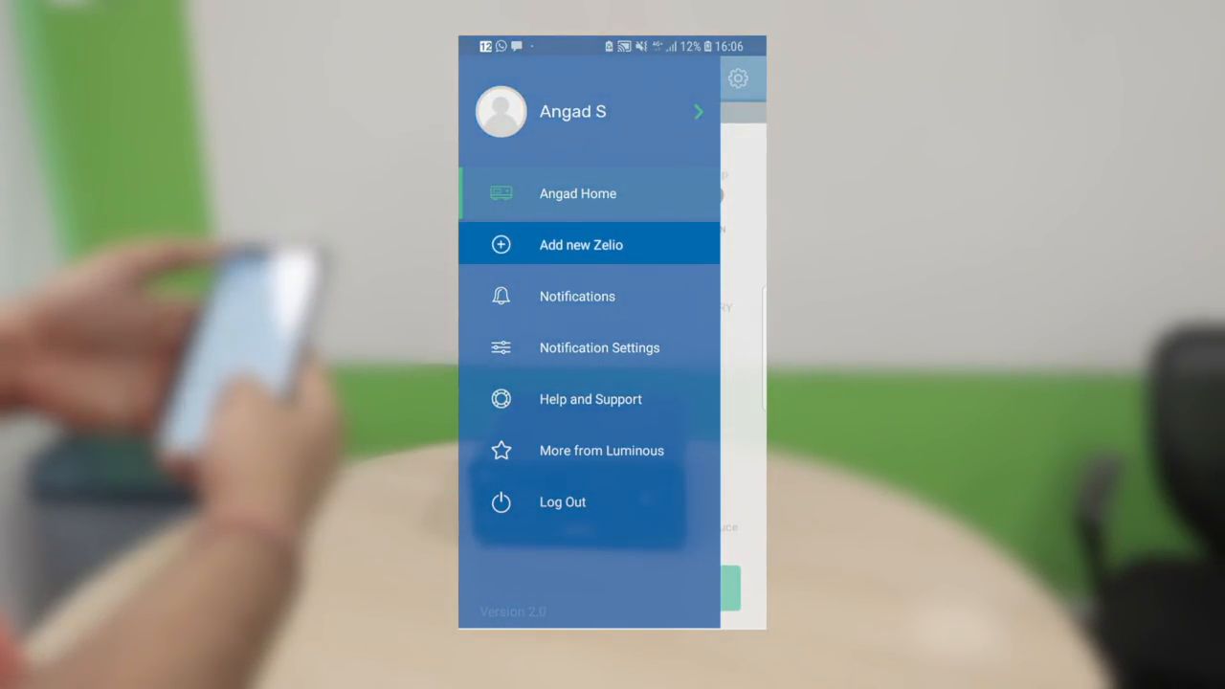
click(589, 295)
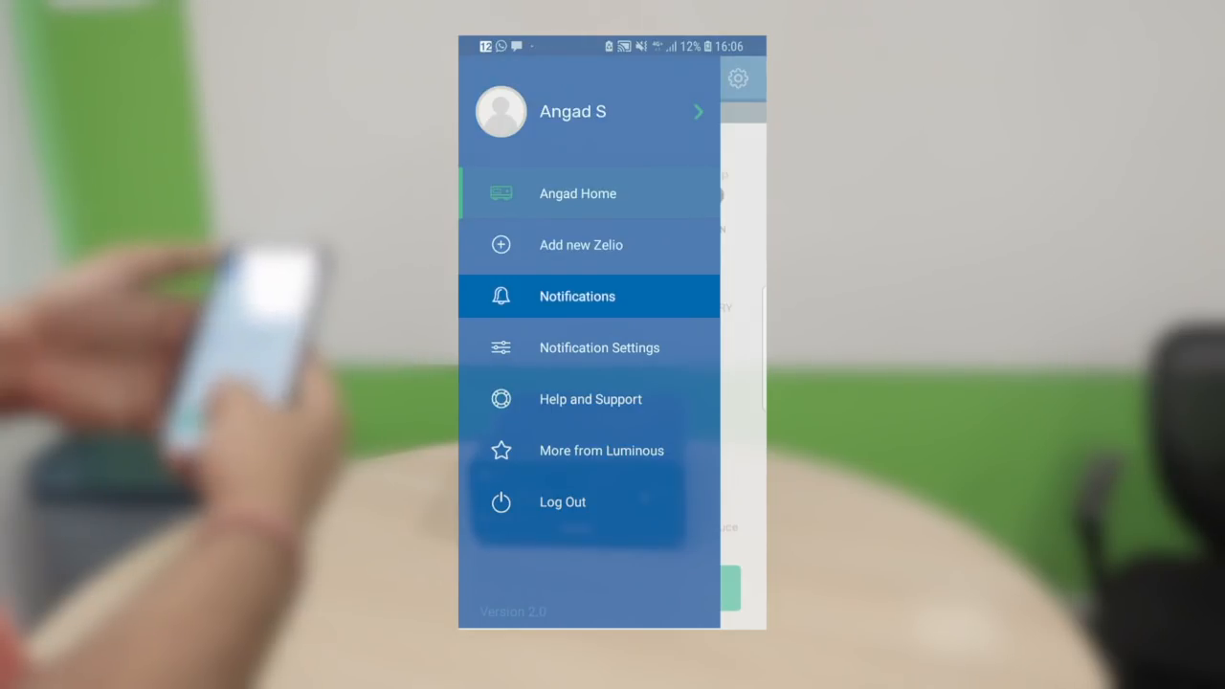
click(589, 400)
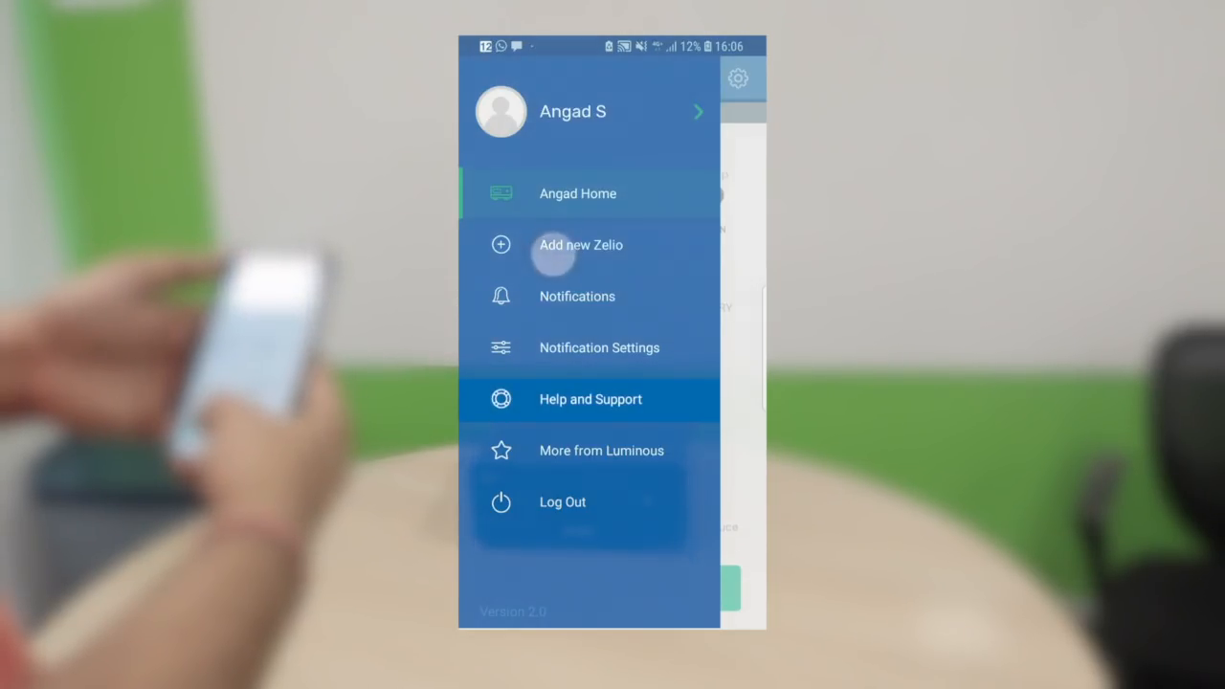
click(578, 295)
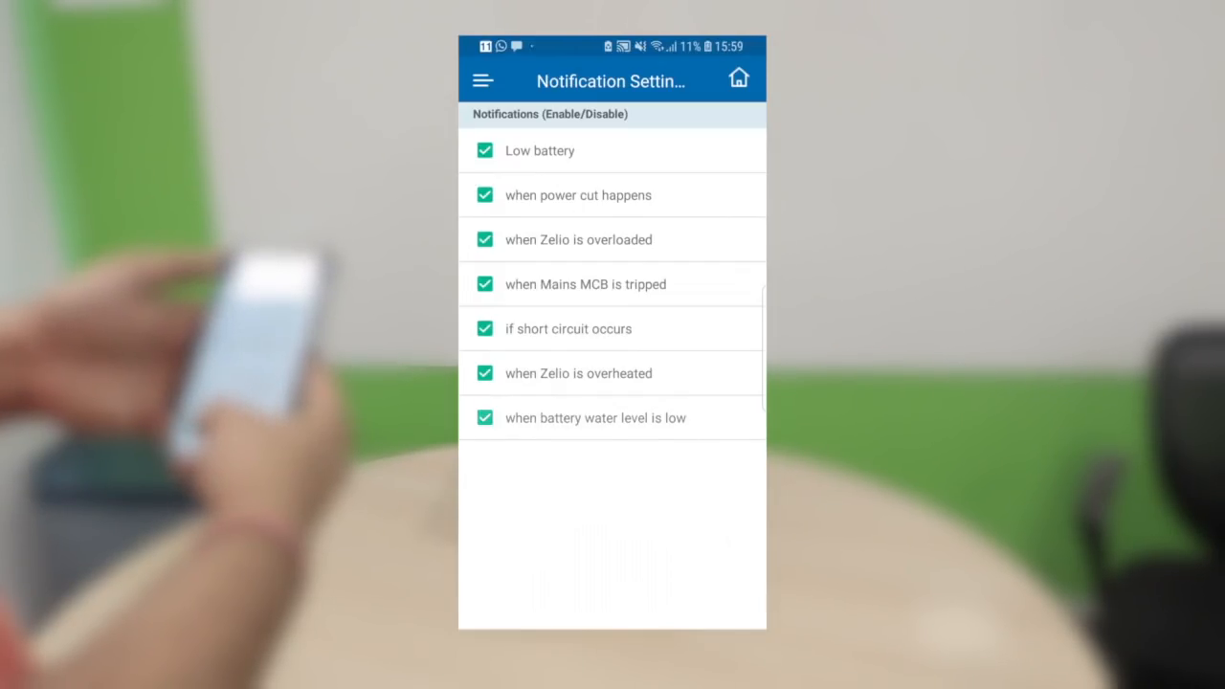
Step: View my profile, then Help and Support with alert codes and FAQs
click(482, 80)
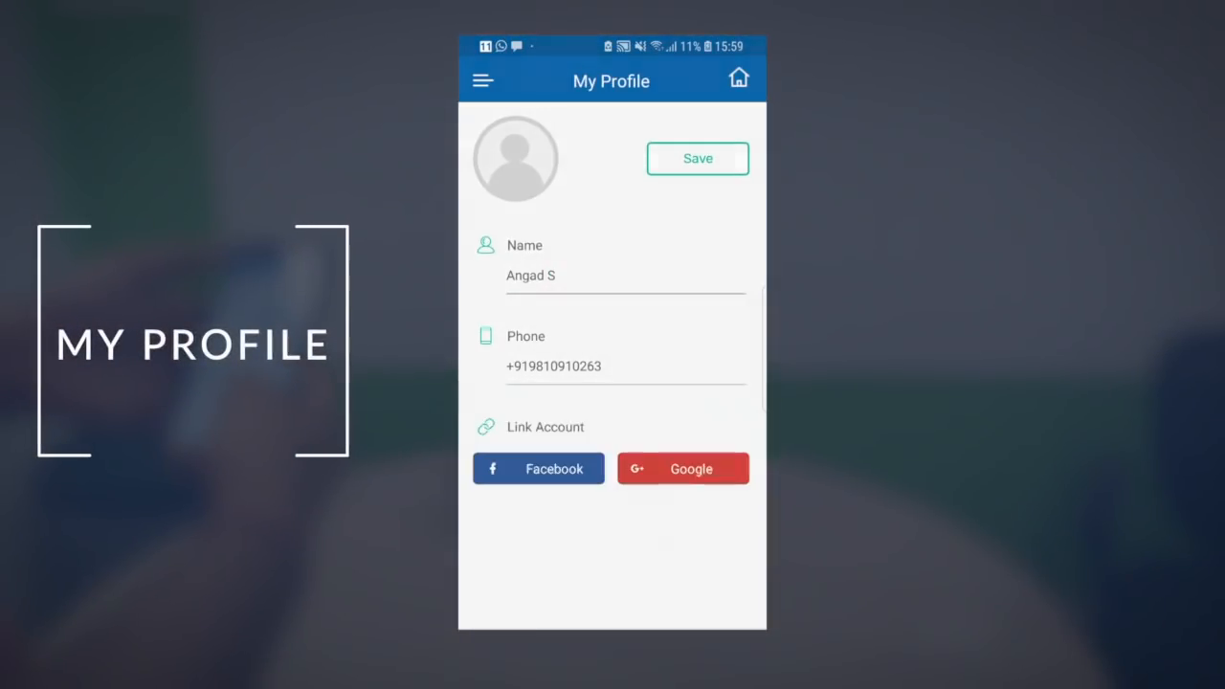
click(483, 80)
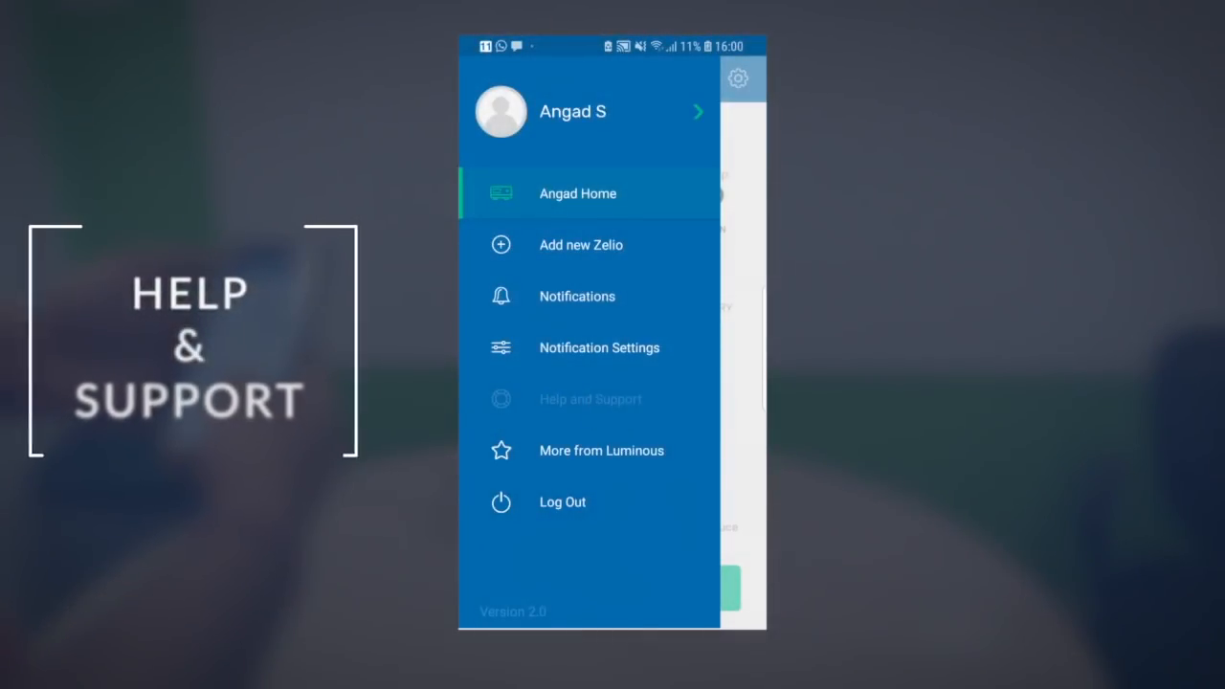
click(589, 400)
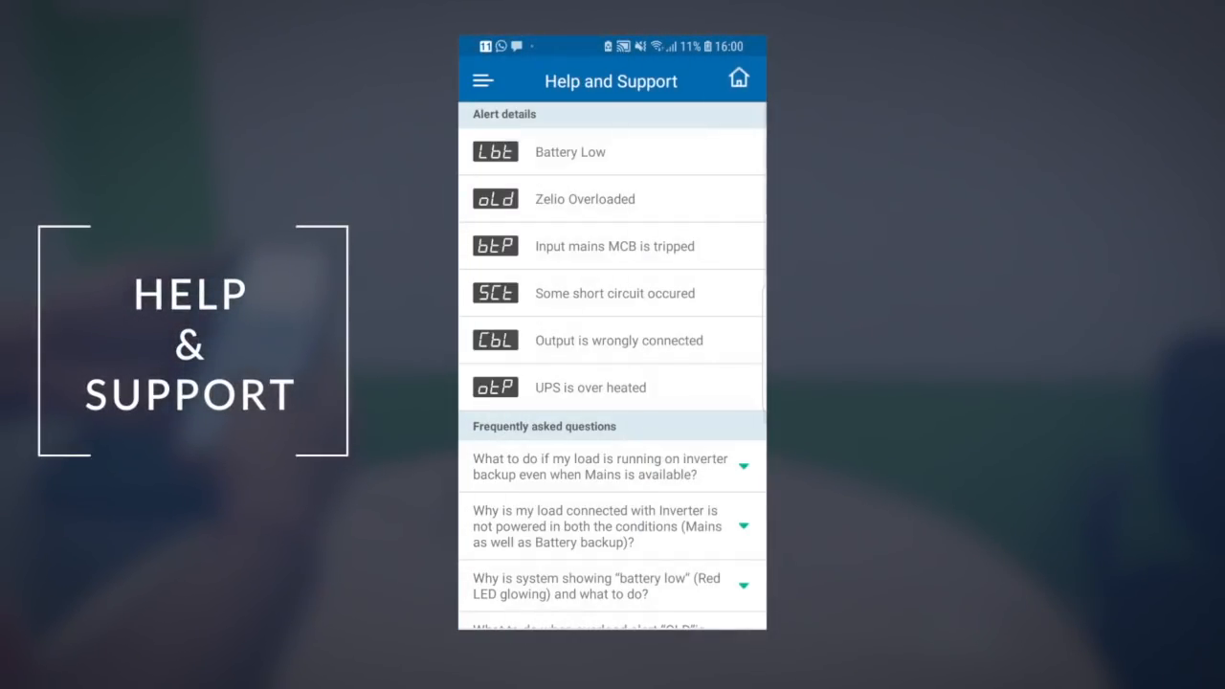
scroll(down, 3)
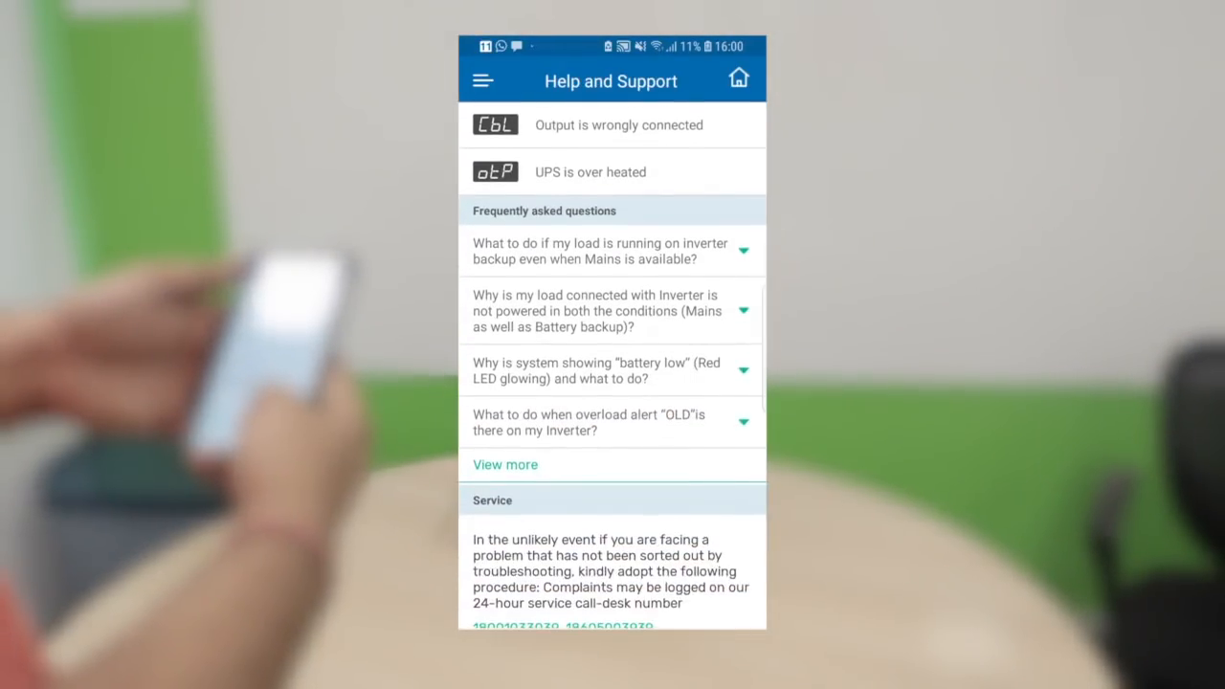
click(505, 465)
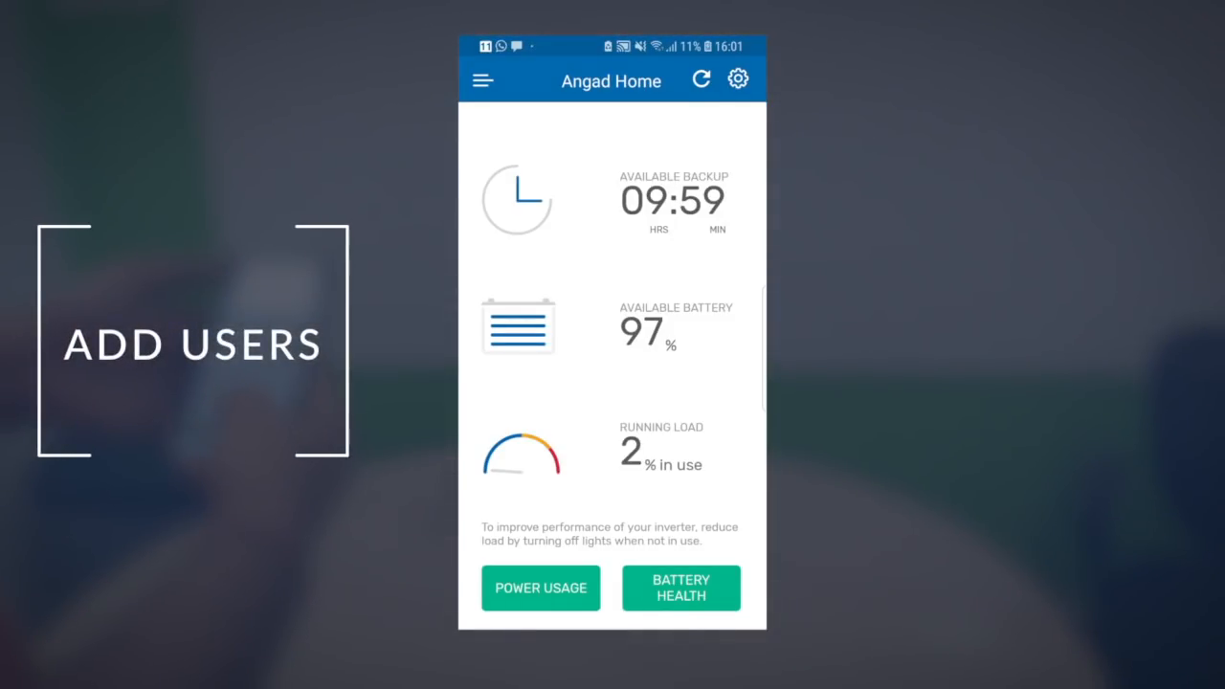
Step: Invite another user to the inverter with their phone number and email filled in
click(737, 78)
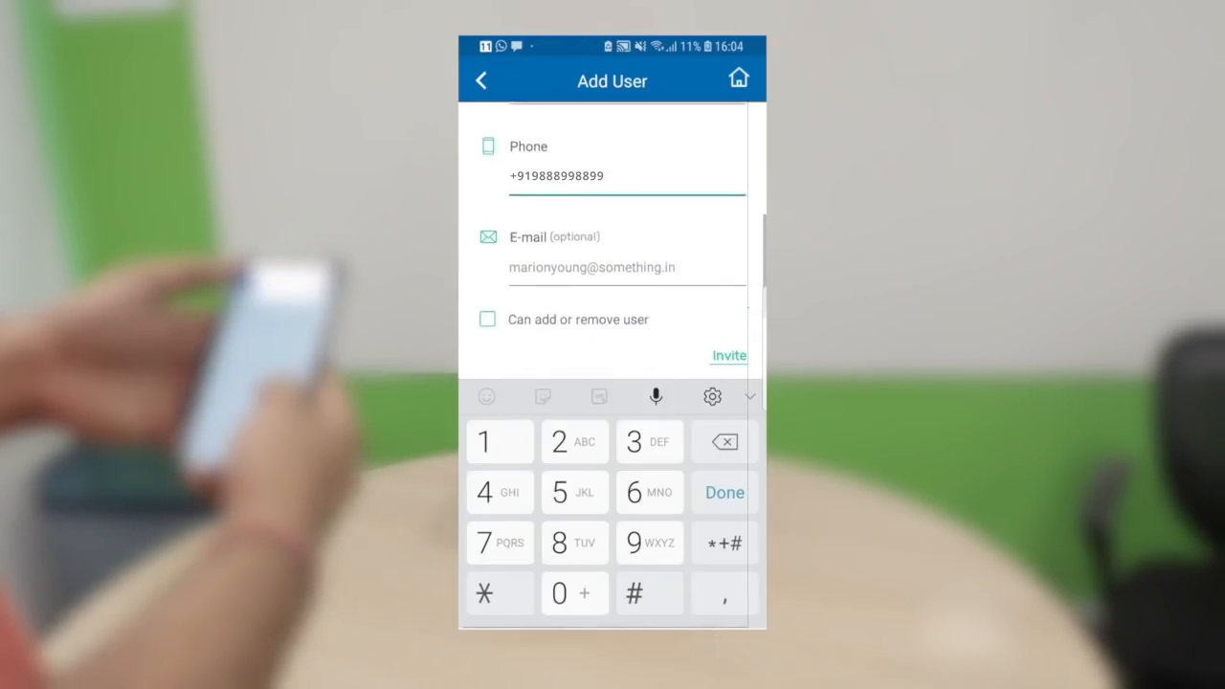
click(482, 80)
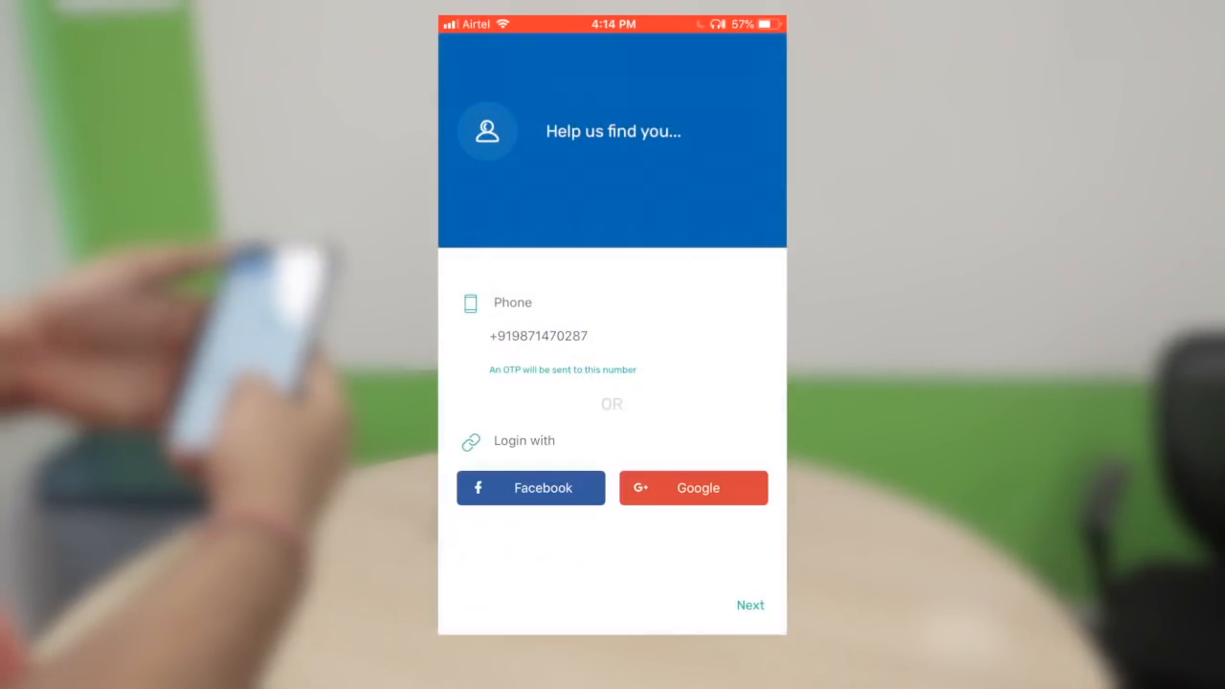
Step: Sign in on the iPhone with the phone number to reach the Angad Home dashboard (09:59, 97%, 2%)
click(750, 605)
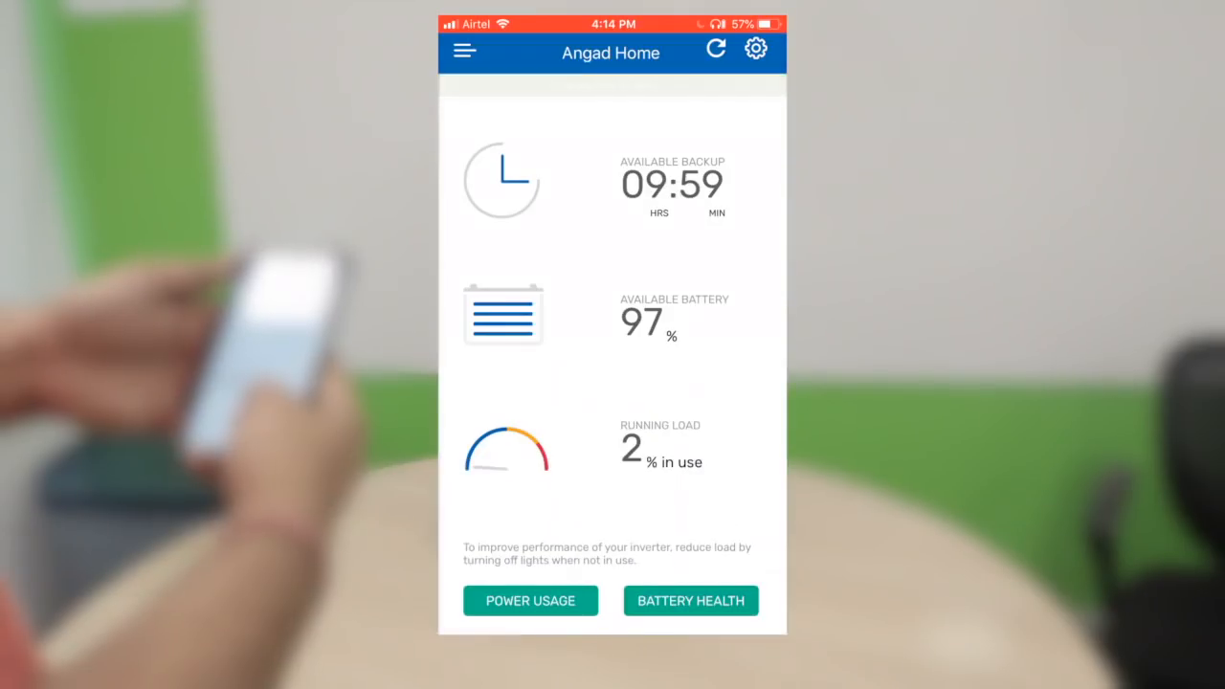